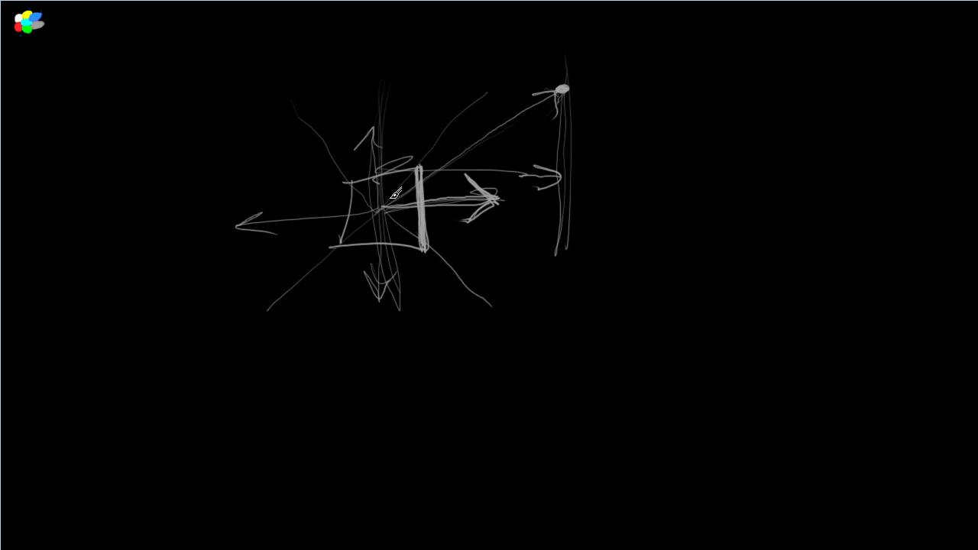
# Retrace the gray cube's edges with an extra freehand pen stroke.
pyautogui.moveTo(412, 187); pyautogui.dragTo(381, 214)
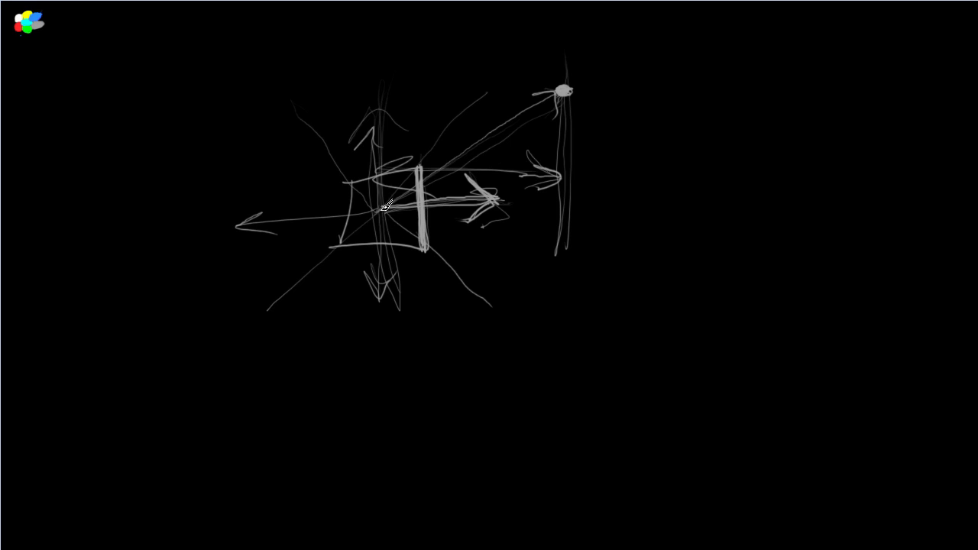
pyautogui.moveTo(390, 217)
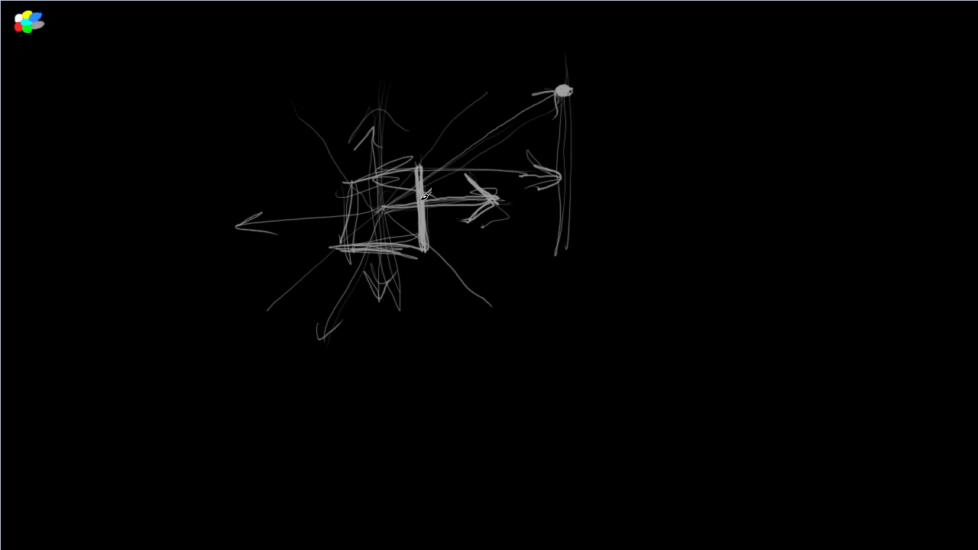
pyautogui.moveTo(426, 329)
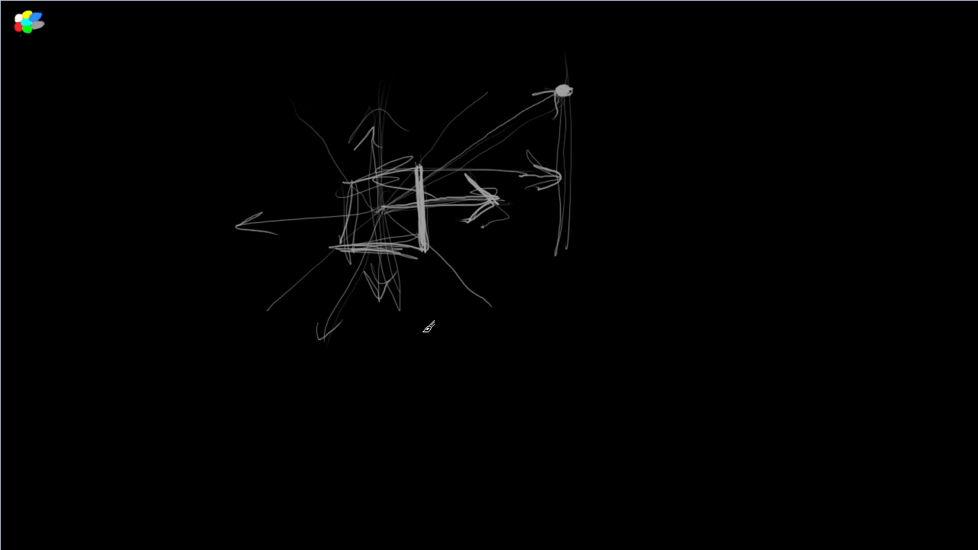
pyautogui.moveTo(435, 369)
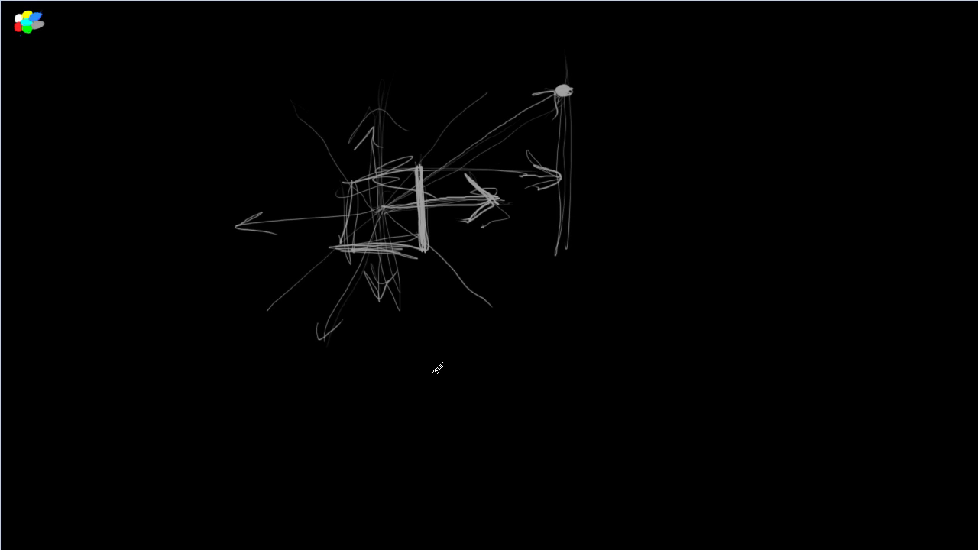
pyautogui.moveTo(422, 285)
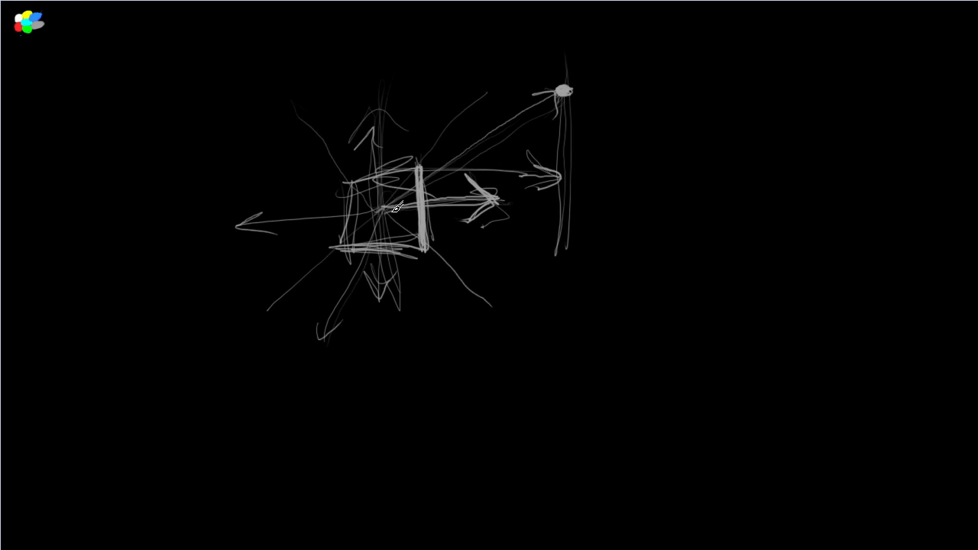
# Add gray strokes around the cube edges and the long diagonal toward the light point.
pyautogui.moveTo(389, 206); pyautogui.dragTo(566, 134)
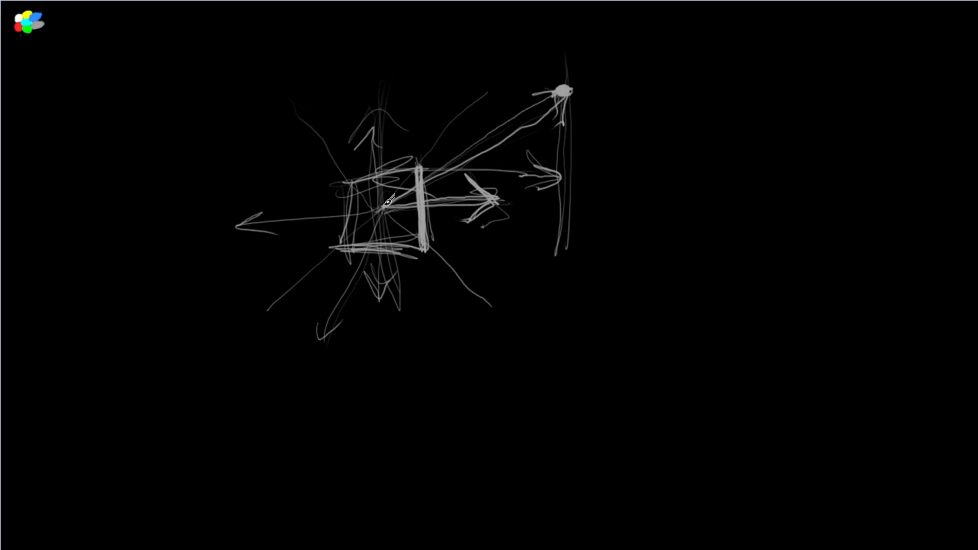
pyautogui.moveTo(451, 225)
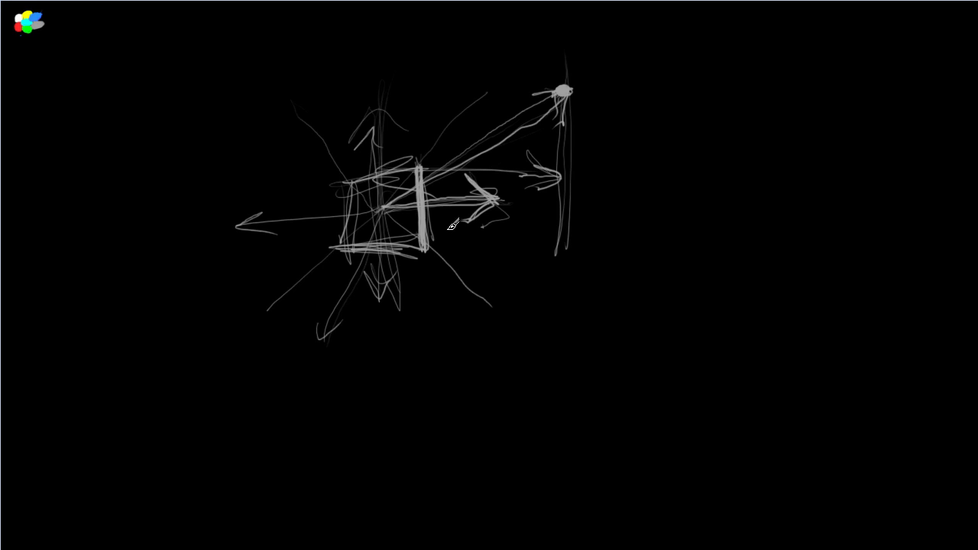
pyautogui.moveTo(428, 254)
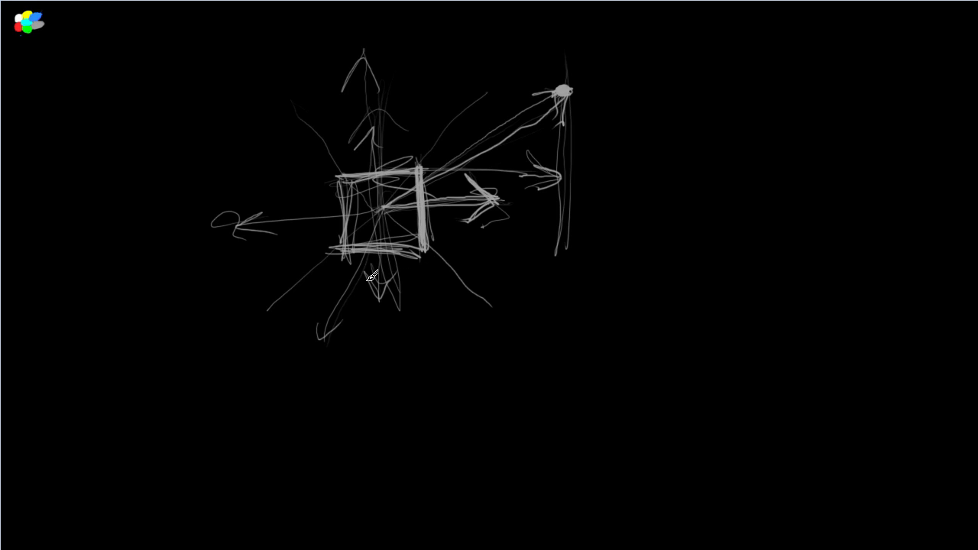
pyautogui.moveTo(489, 241)
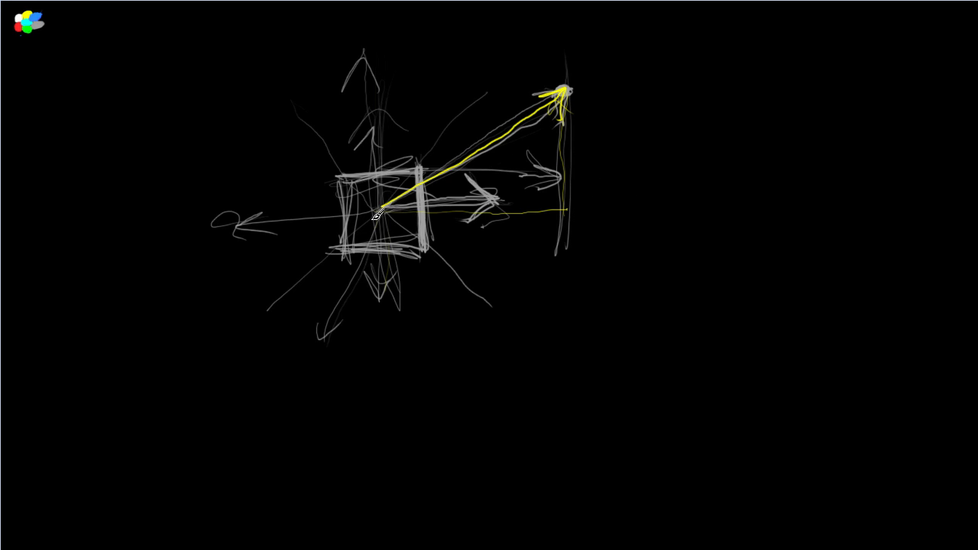
# Draw yellow strokes over the cube's left face, an upward arrow, and loops around the faces.
pyautogui.moveTo(382, 212); pyautogui.dragTo(581, 208)
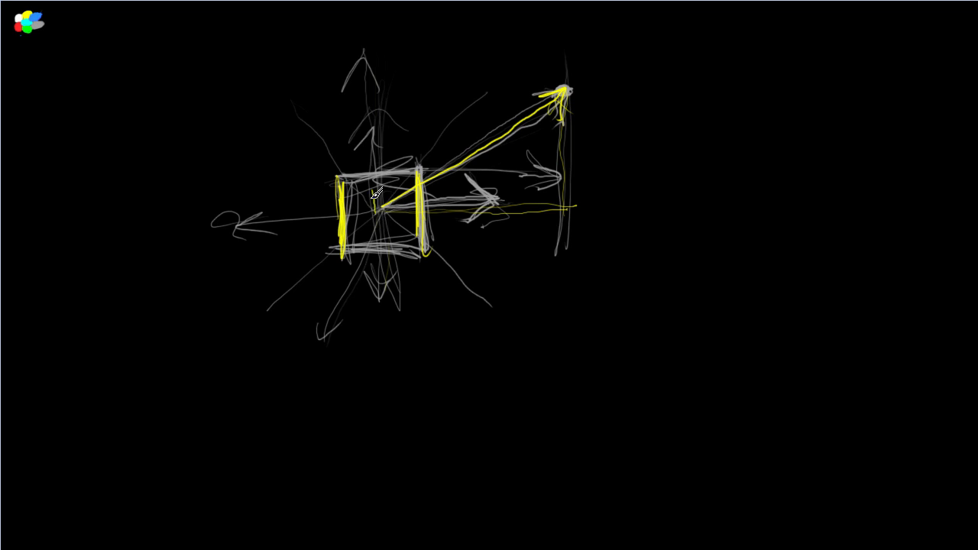
pyautogui.moveTo(374, 207); pyautogui.dragTo(361, 141)
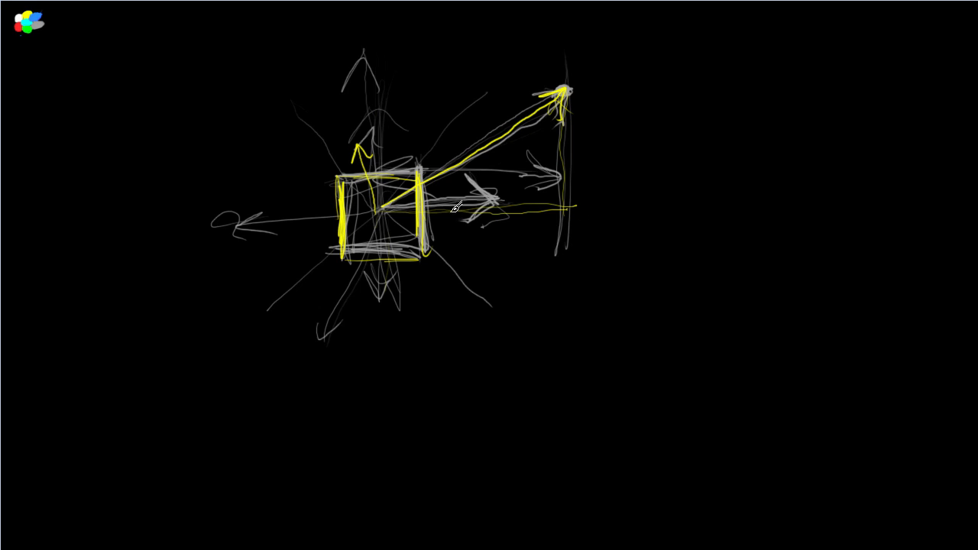
pyautogui.moveTo(542, 99)
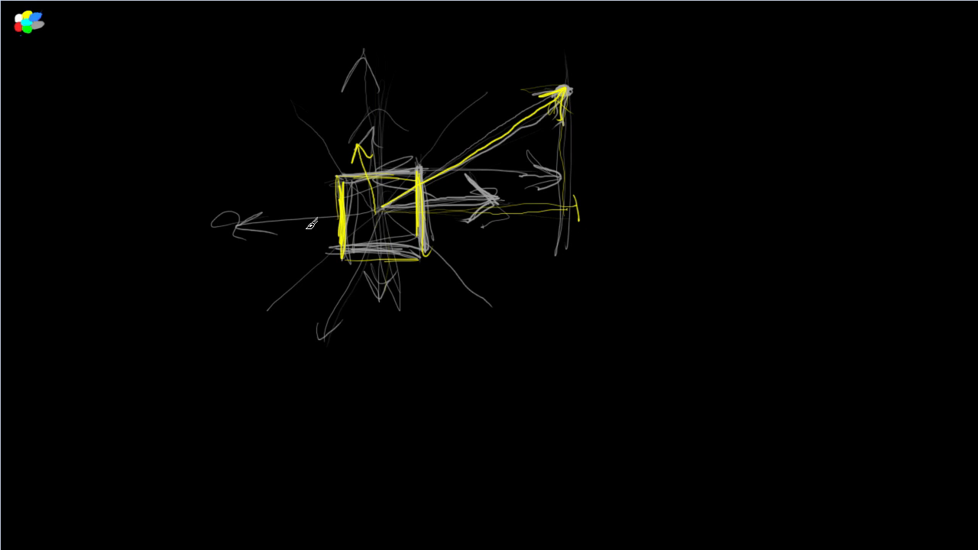
pyautogui.moveTo(386, 224)
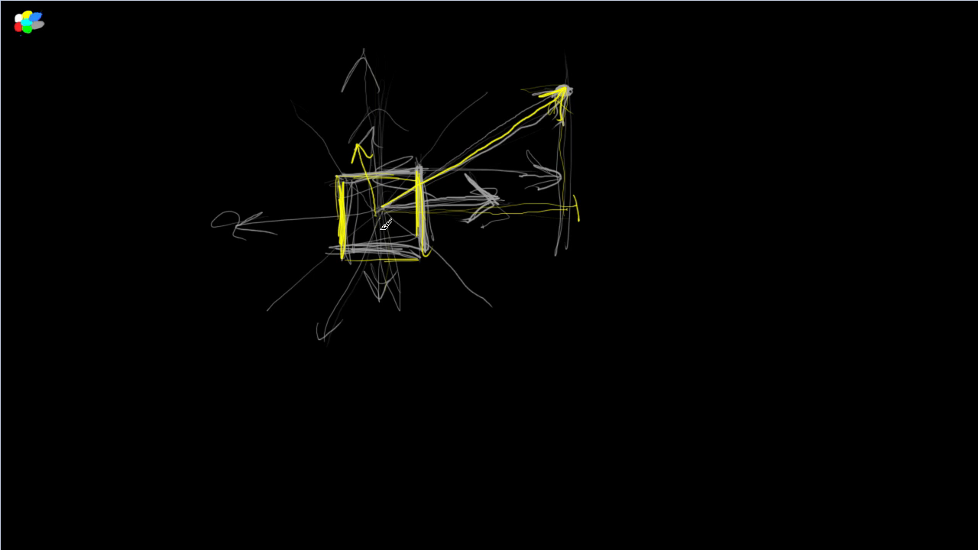
pyautogui.moveTo(375, 210); pyautogui.dragTo(244, 253)
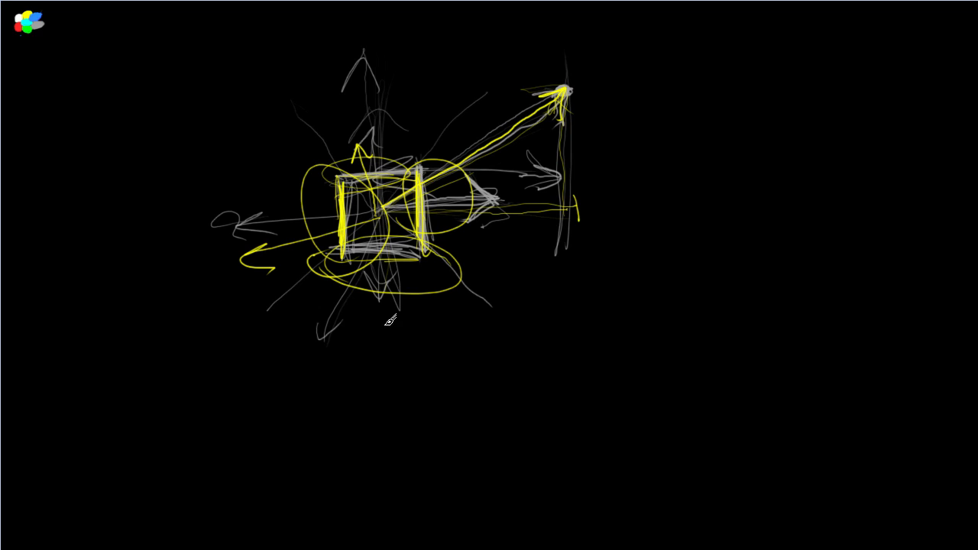
pyautogui.moveTo(390, 338)
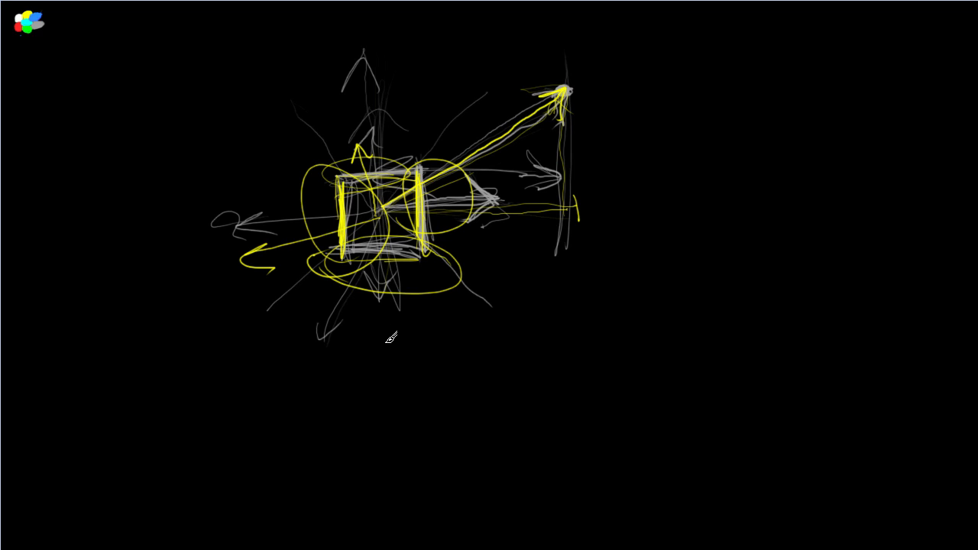
pyautogui.moveTo(419, 254)
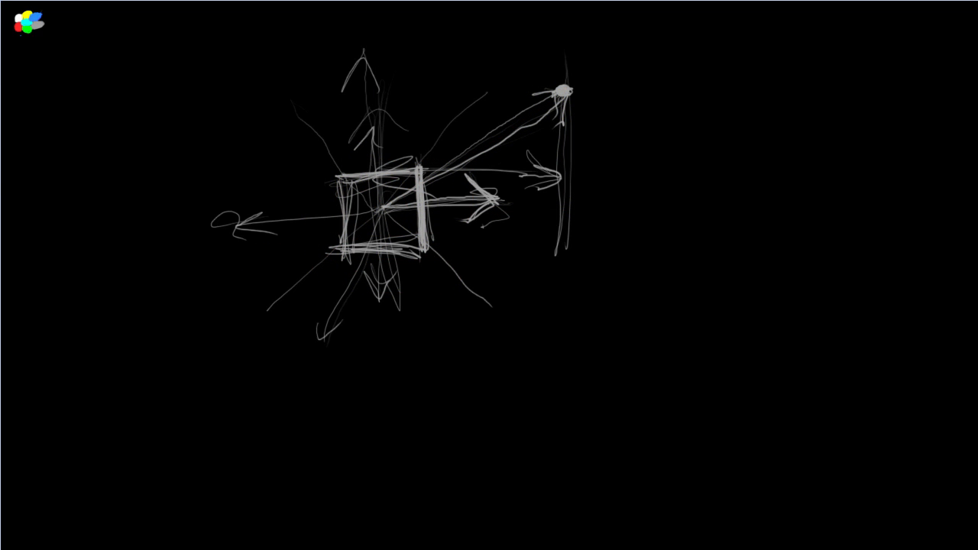
# Mark the cube's right face and axes in green, plus a grid of green bracket pairs.
pyautogui.moveTo(420, 168); pyautogui.dragTo(420, 263)
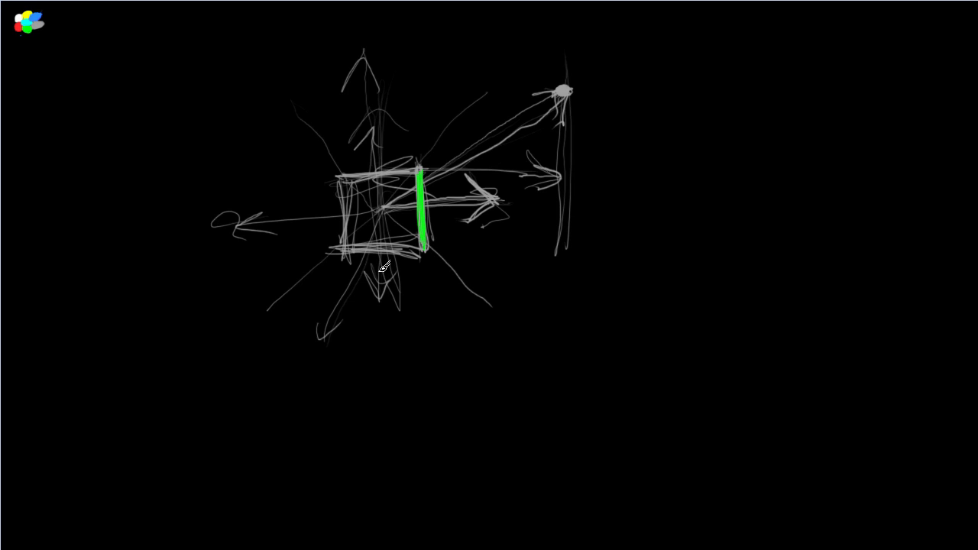
pyautogui.moveTo(370, 214); pyautogui.dragTo(382, 287)
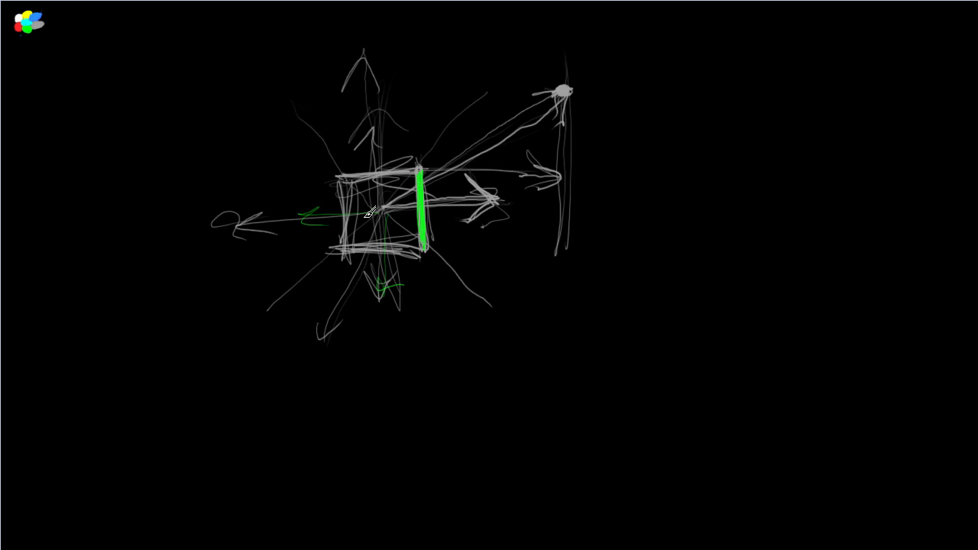
pyautogui.moveTo(374, 221); pyautogui.dragTo(481, 195)
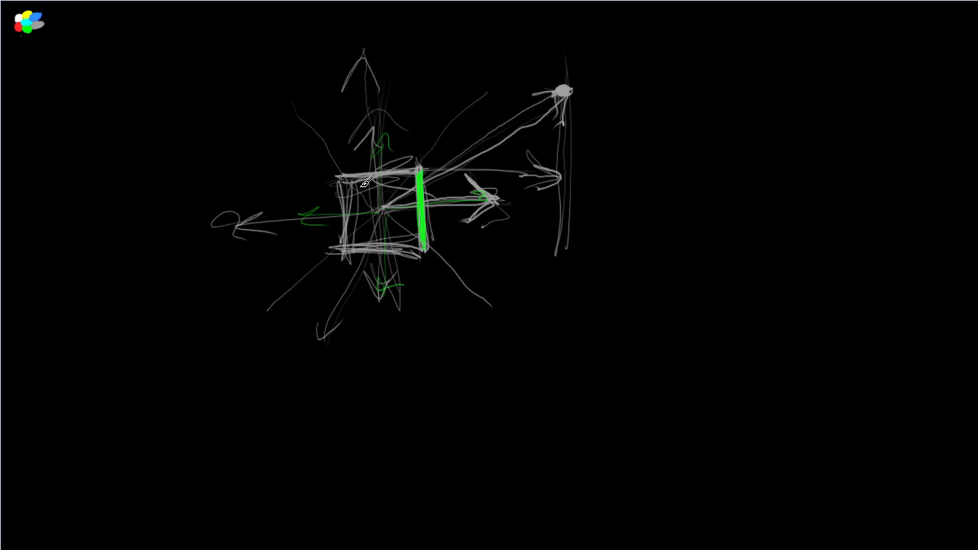
pyautogui.moveTo(649, 388)
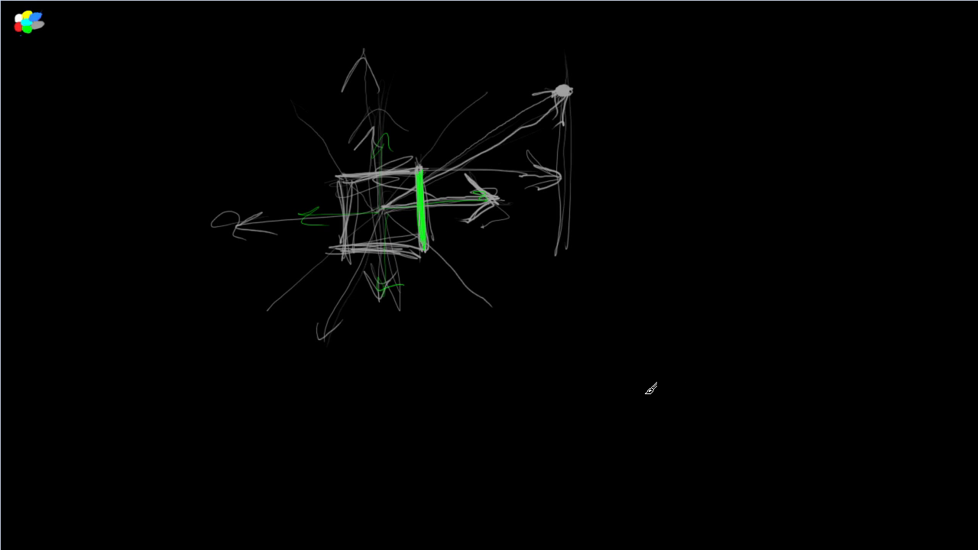
pyautogui.moveTo(626, 324); pyautogui.dragTo(698, 378)
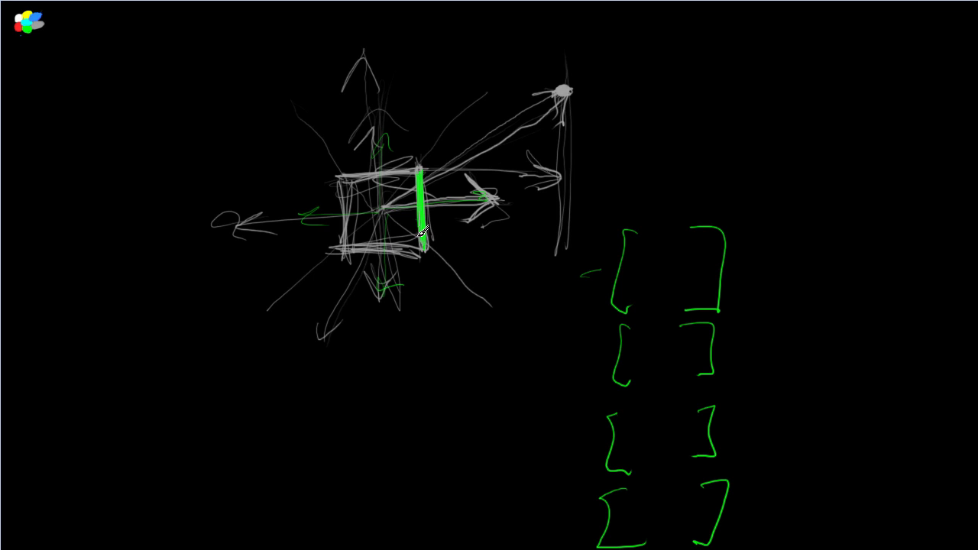
# Link the green face and light point to a bracket row, then draw a red ray.
pyautogui.moveTo(422, 229); pyautogui.dragTo(611, 450)
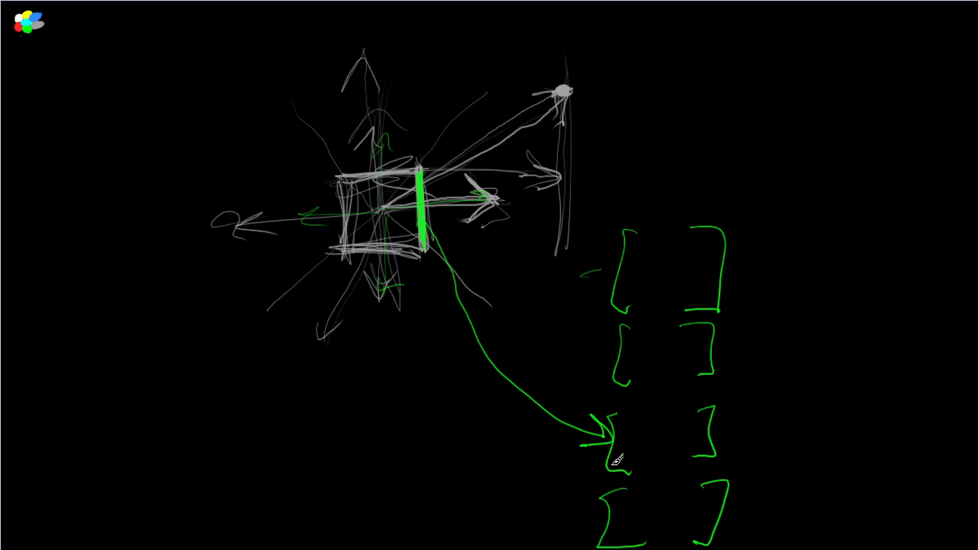
pyautogui.moveTo(710, 434); pyautogui.dragTo(611, 136)
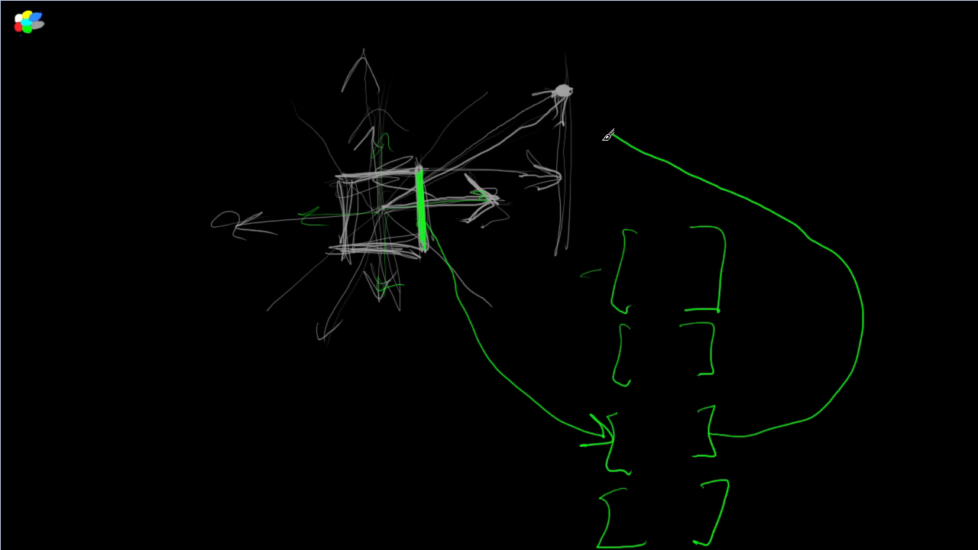
pyautogui.moveTo(615, 136); pyautogui.dragTo(561, 92)
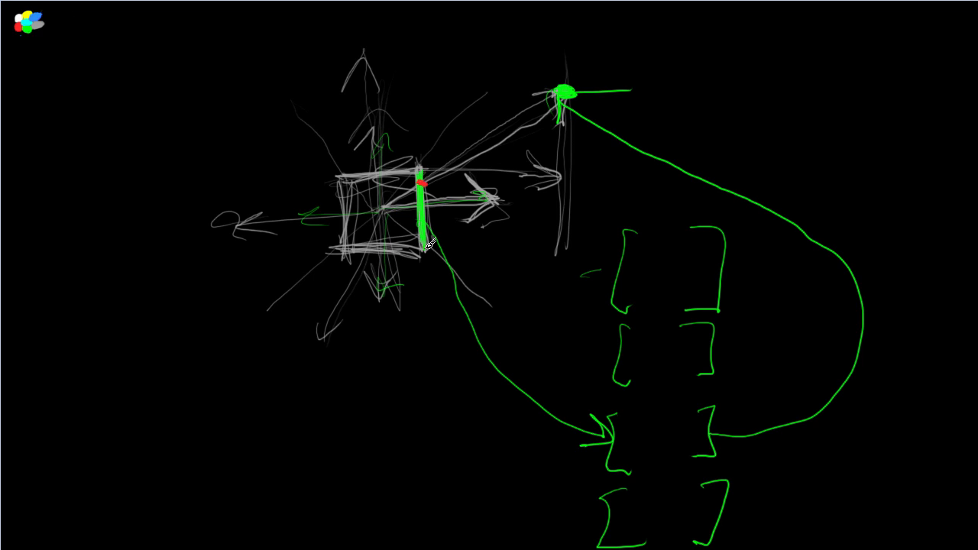
pyautogui.moveTo(577, 424)
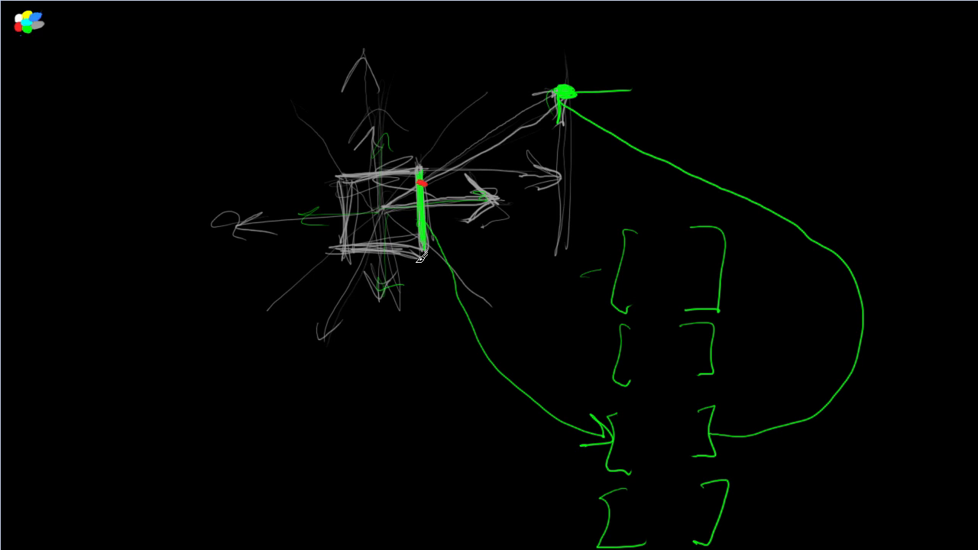
pyautogui.moveTo(675, 409)
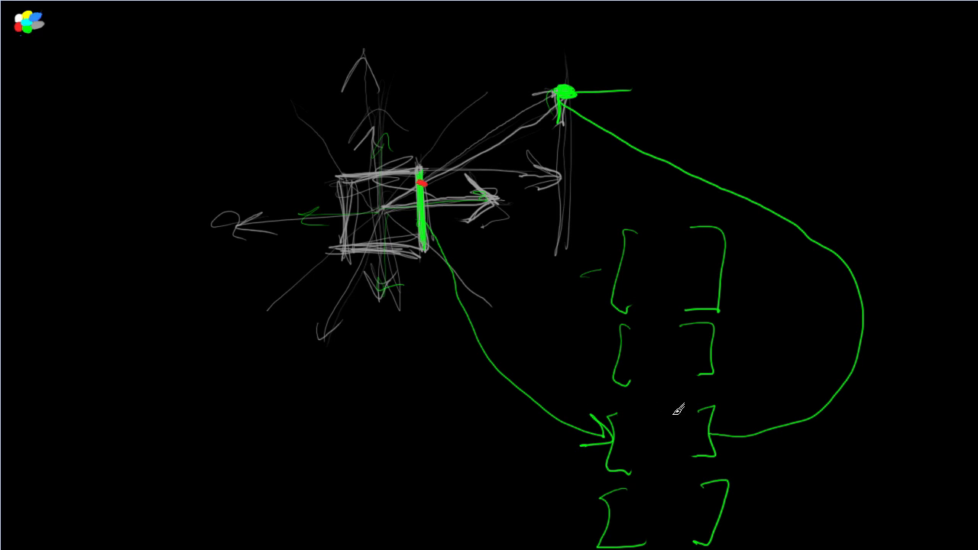
pyautogui.moveTo(607, 133)
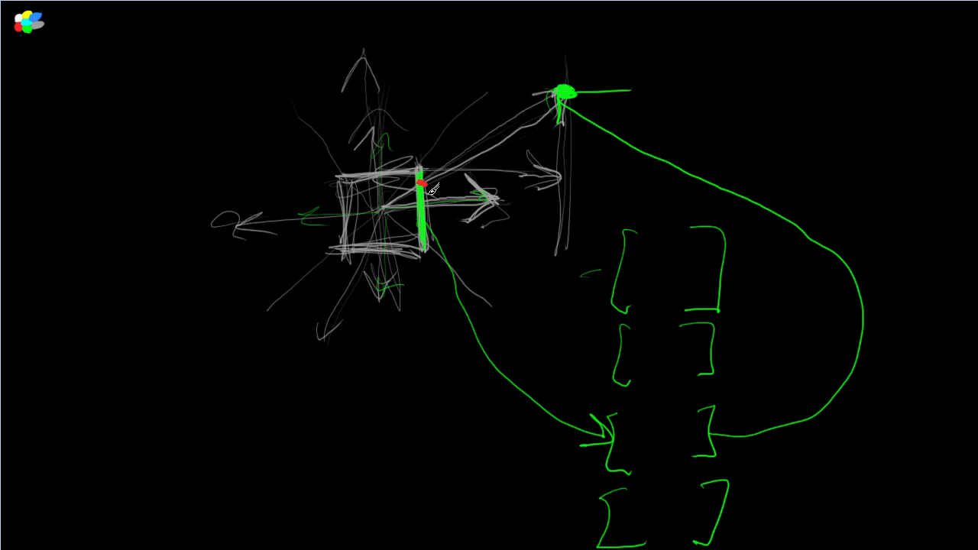
pyautogui.moveTo(424, 187); pyautogui.dragTo(550, 168)
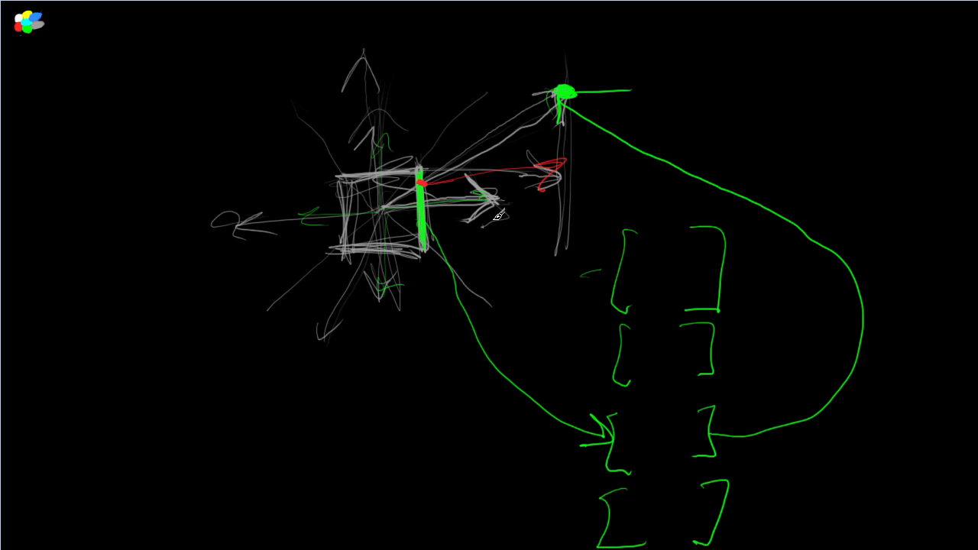
pyautogui.moveTo(572, 101)
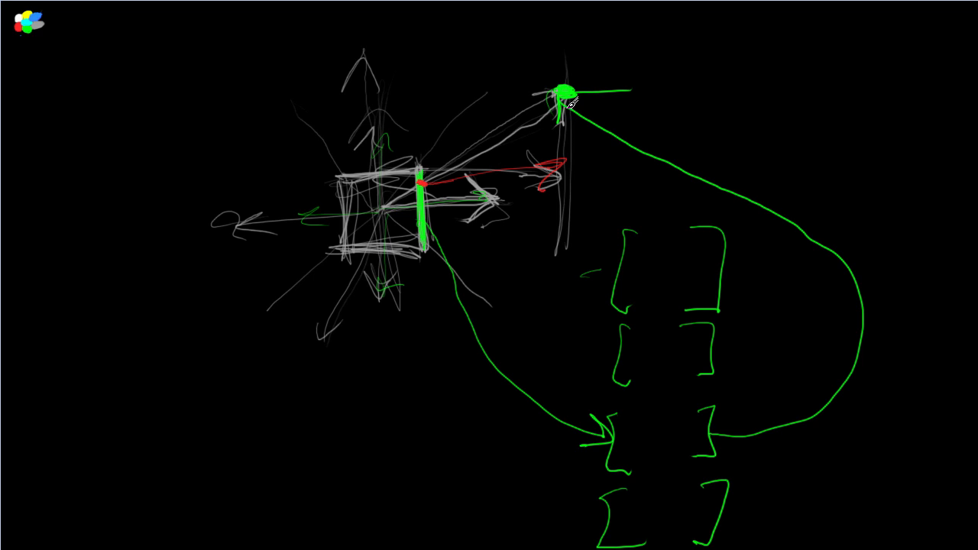
pyautogui.click(564, 91)
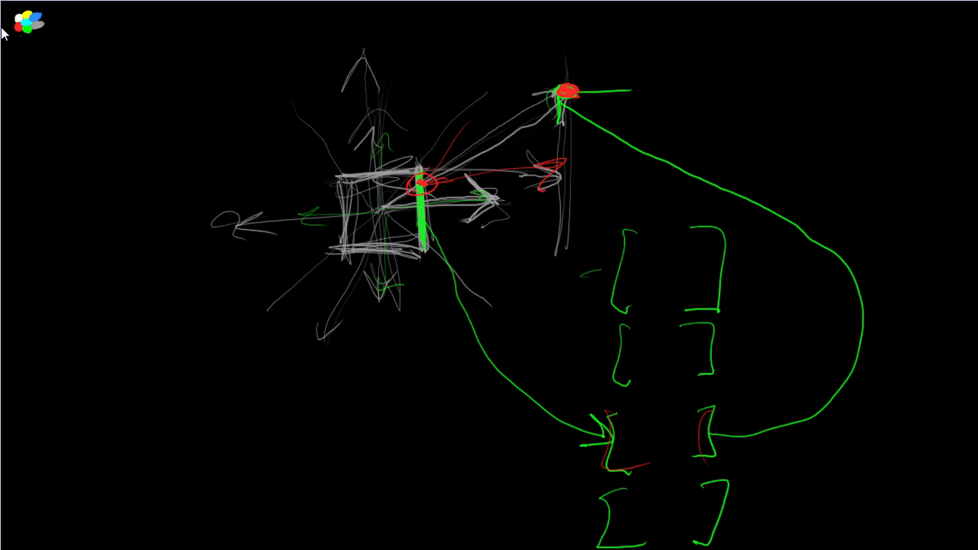
pyautogui.moveTo(535, 103)
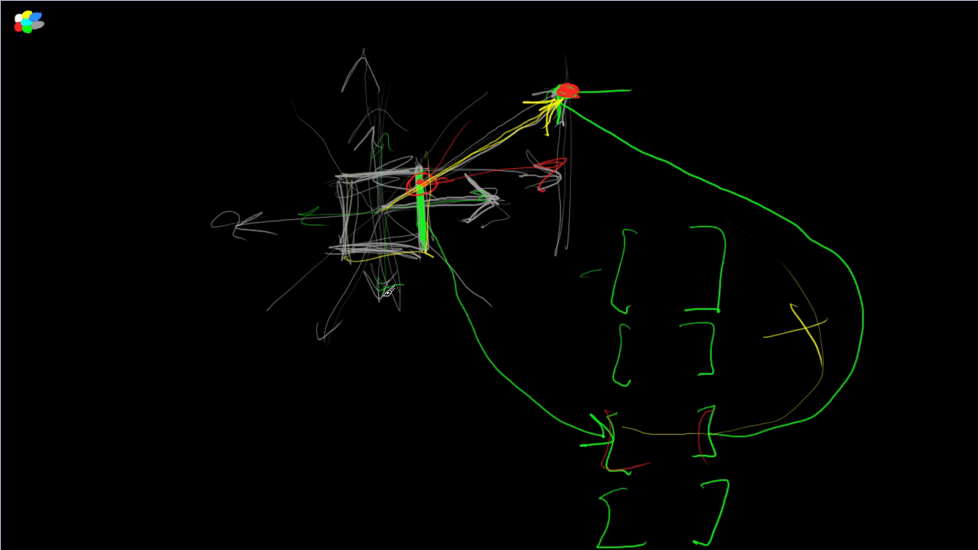
pyautogui.moveTo(659, 392)
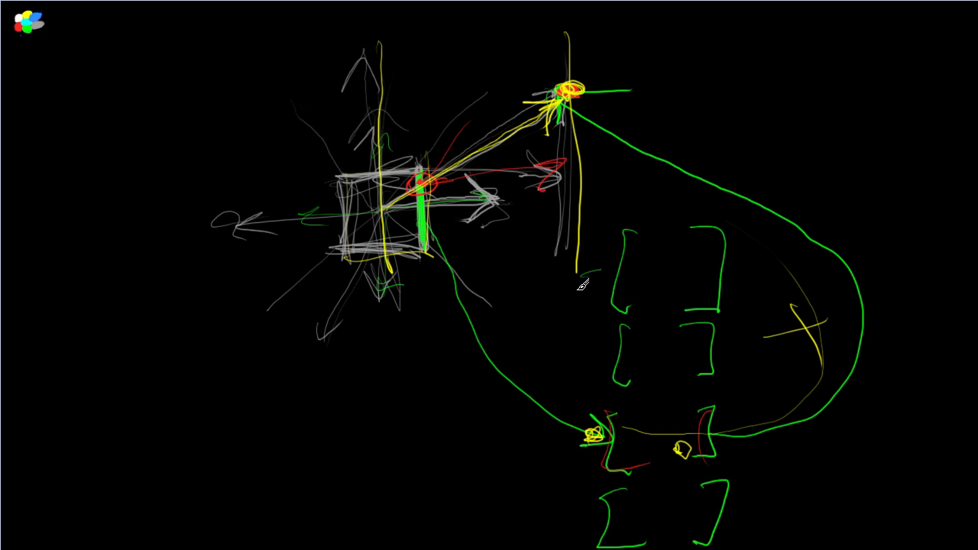
# Draw an arrow between the guide lines, box the x term, and arrow down to the formula.
pyautogui.moveTo(385, 75); pyautogui.dragTo(571, 70)
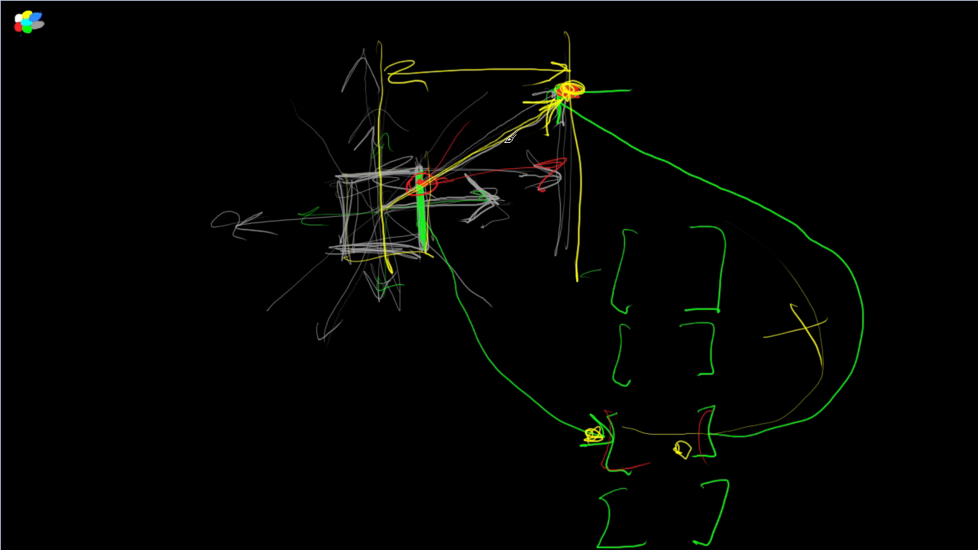
pyautogui.moveTo(409, 92)
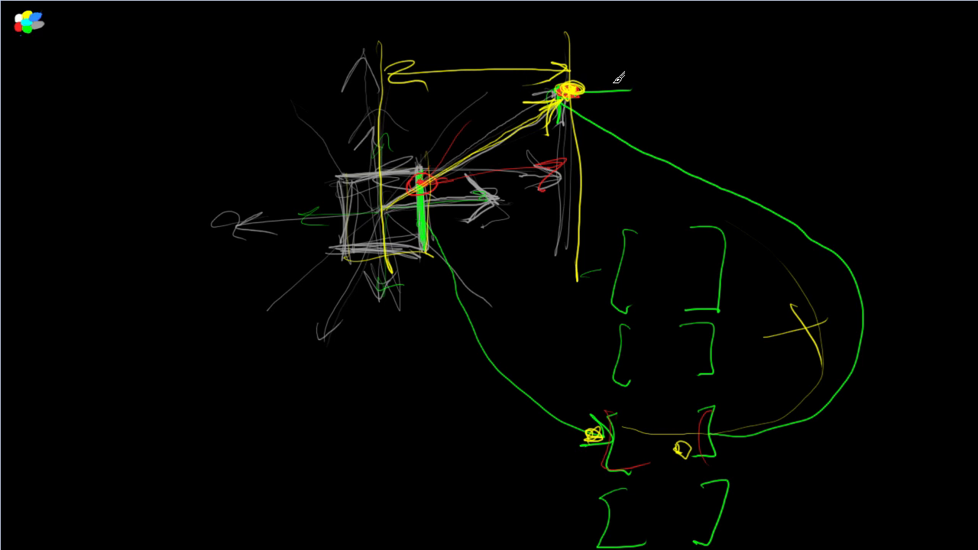
pyautogui.moveTo(603, 92); pyautogui.dragTo(657, 65)
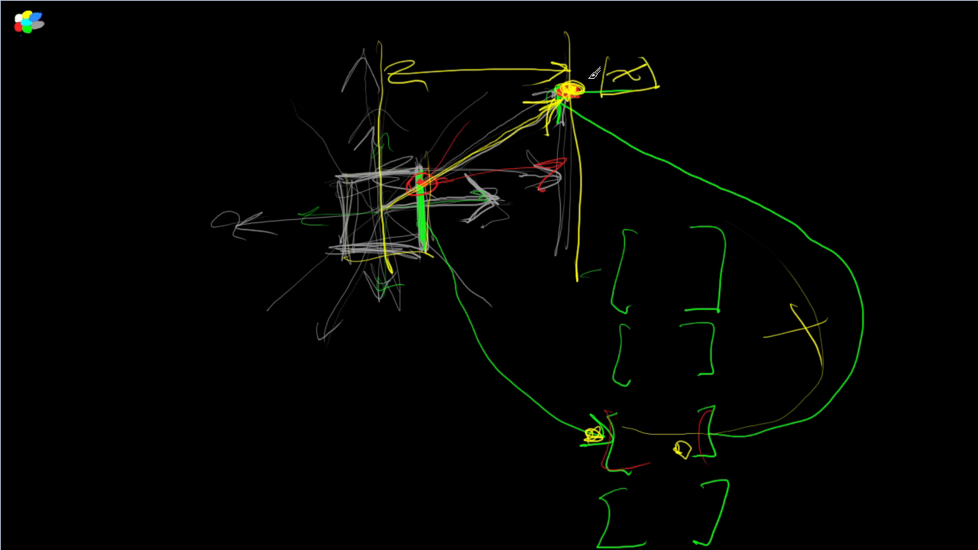
pyautogui.moveTo(569, 95); pyautogui.dragTo(397, 374)
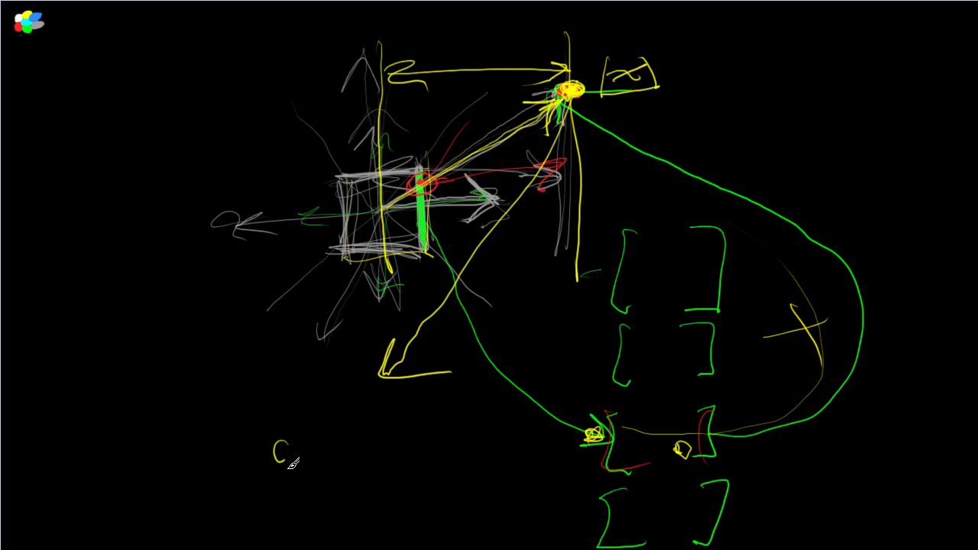
pyautogui.moveTo(286, 450); pyautogui.dragTo(351, 455)
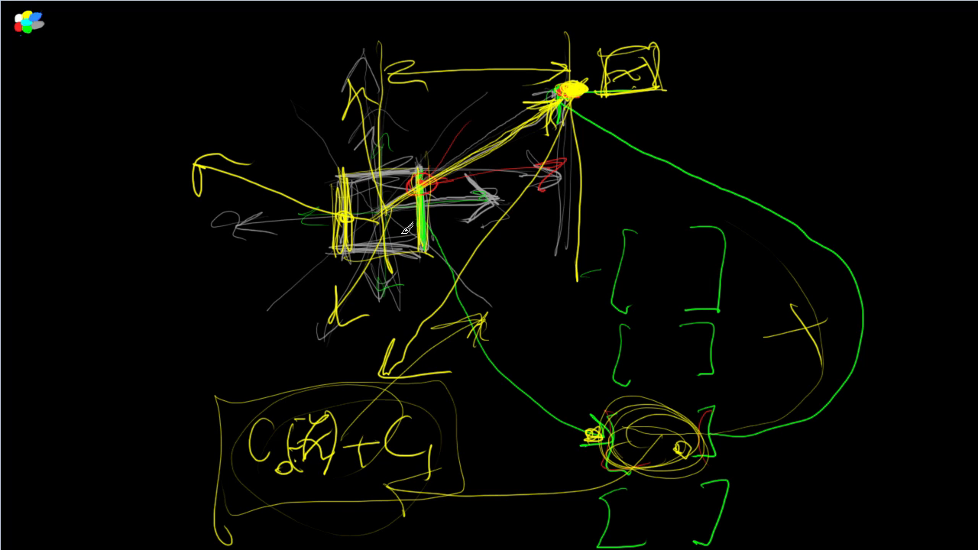
# Draw yellow arrows from the cube to the bracket rows and write x y z components.
pyautogui.moveTo(420, 221); pyautogui.dragTo(576, 412)
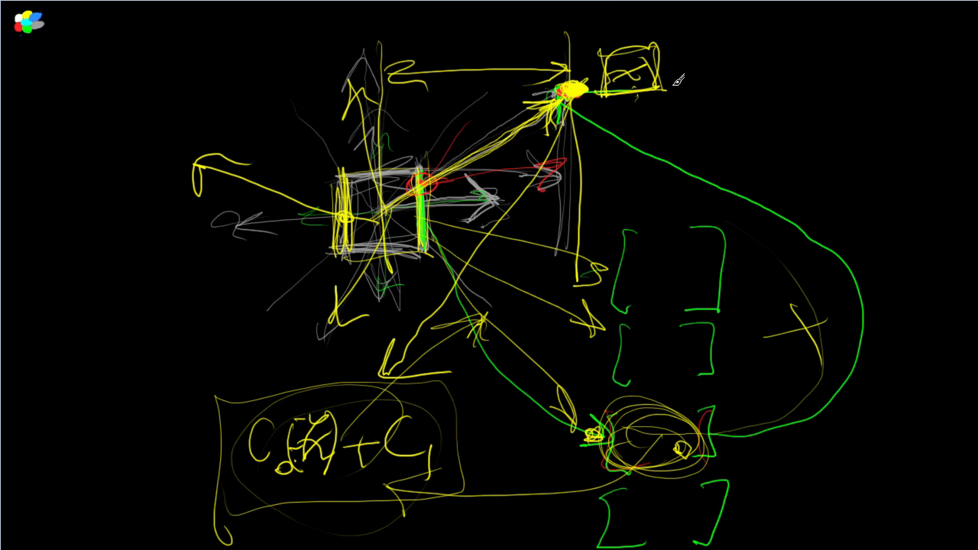
pyautogui.moveTo(676, 80); pyautogui.dragTo(711, 77)
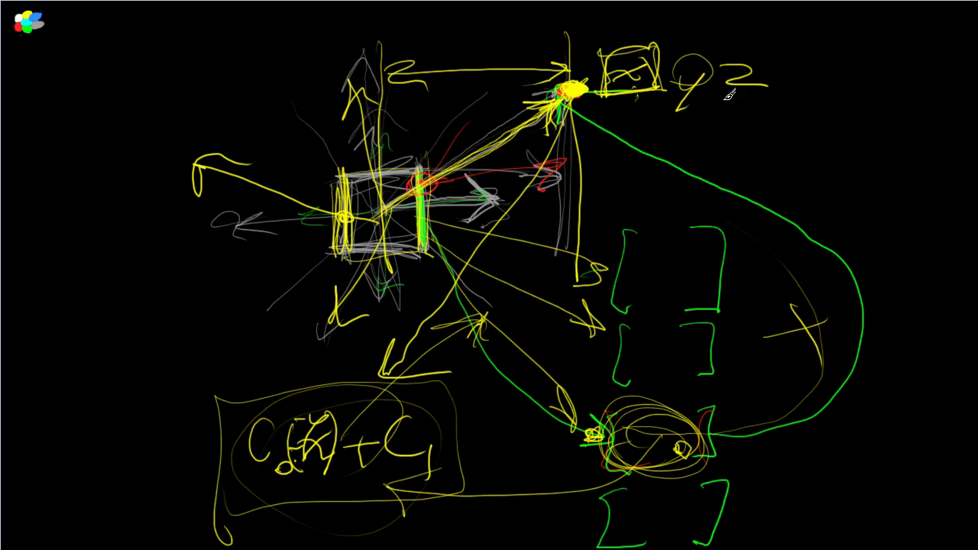
pyautogui.moveTo(407, 163)
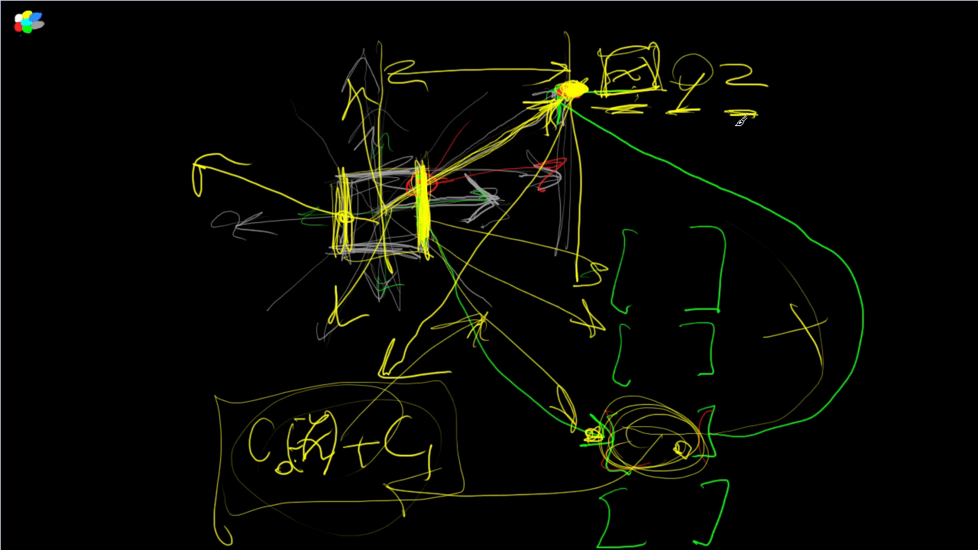
pyautogui.moveTo(587, 128)
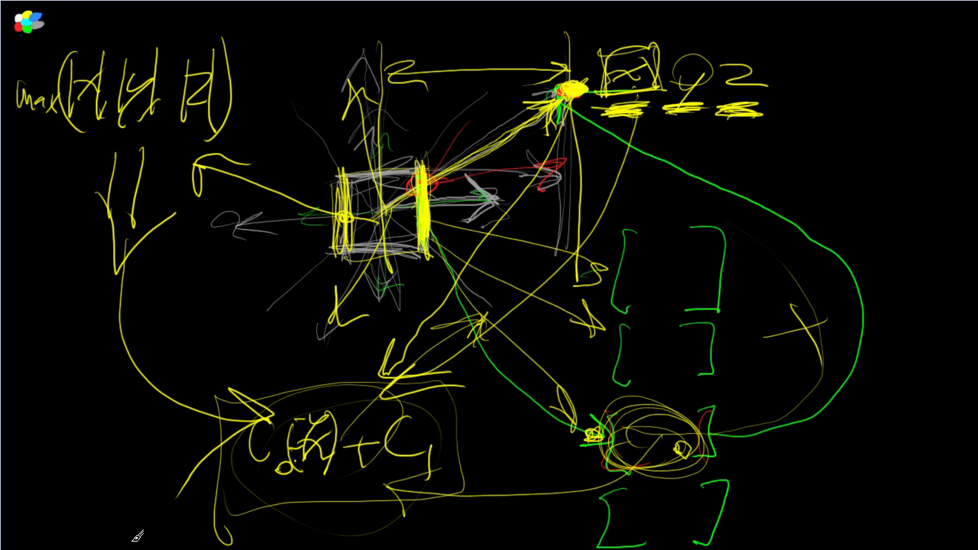
# Box a '0 to 1' range note beside the C₀(x̄)+C₁ formula with a divisor beneath.
pyautogui.moveTo(220, 393); pyautogui.dragTo(451, 489)
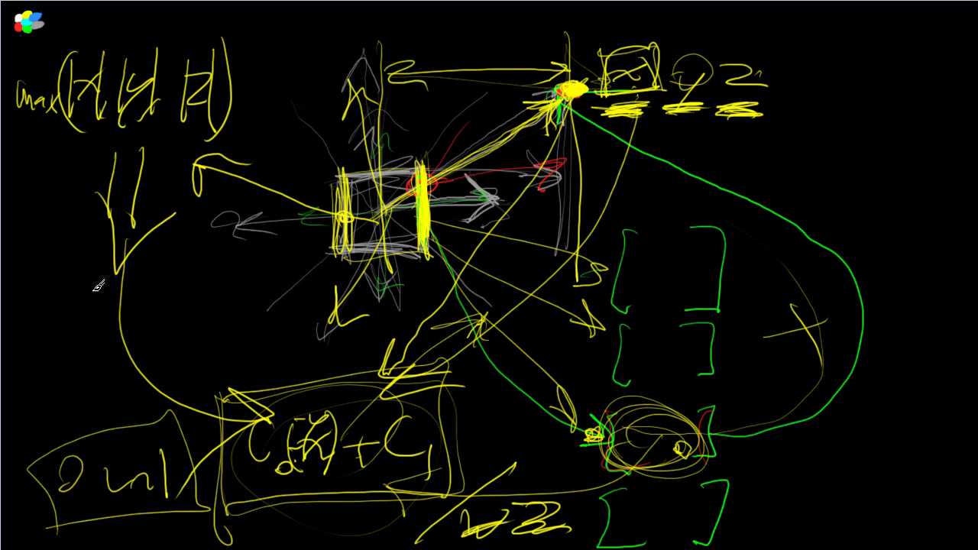
pyautogui.moveTo(578, 207)
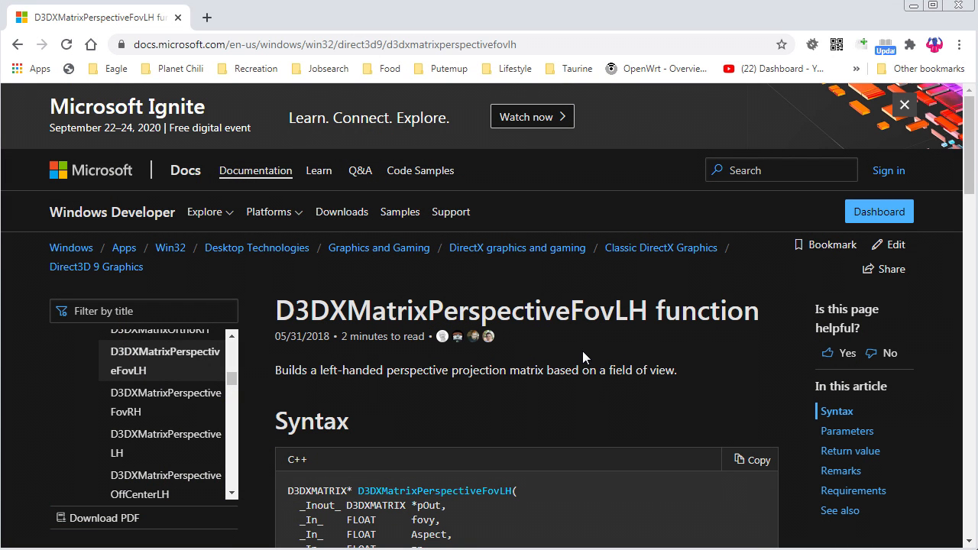
pyautogui.moveTo(419, 365)
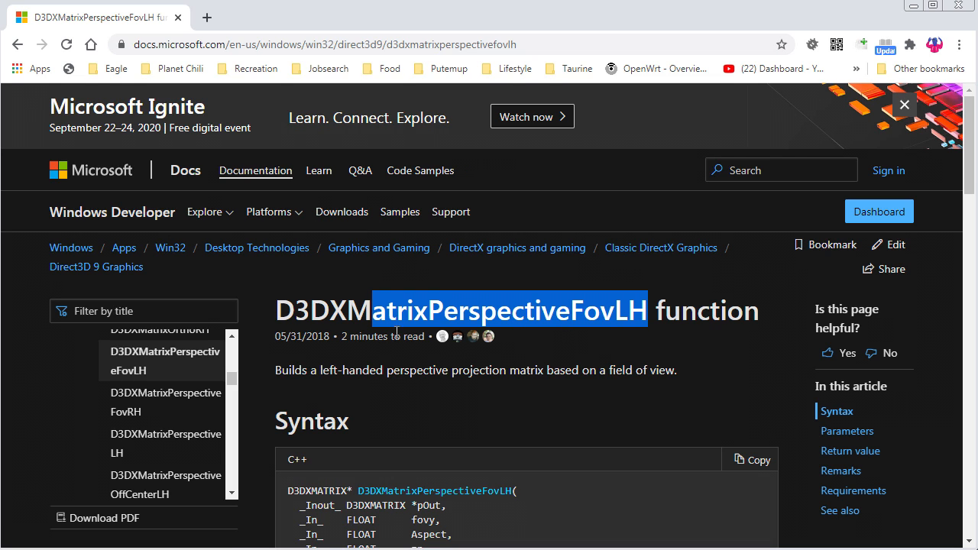
# Scroll the D3DXMatrixPerspectiveFovLH docs to Remarks and select the -zn*zf/(zf-zn) entry.
pyautogui.scroll(-3)
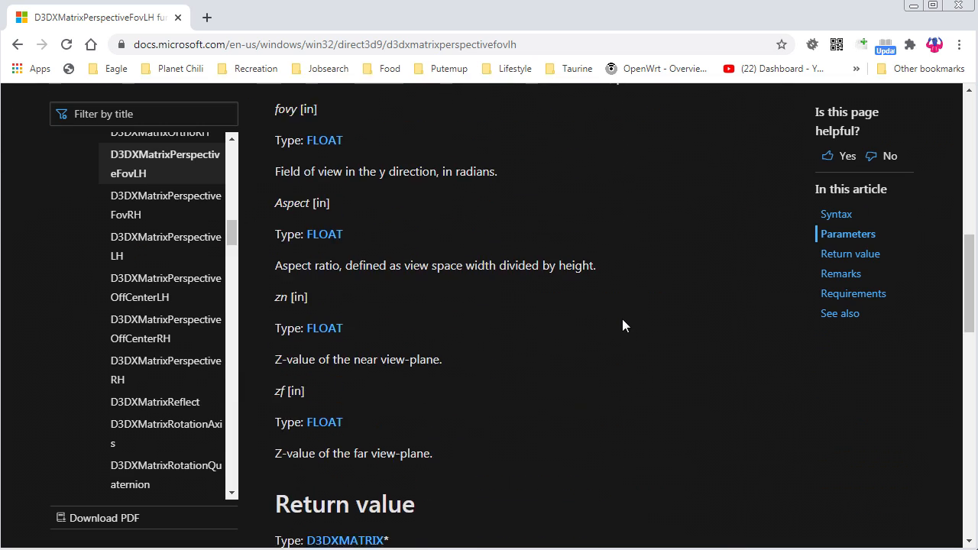
pyautogui.scroll(-3)
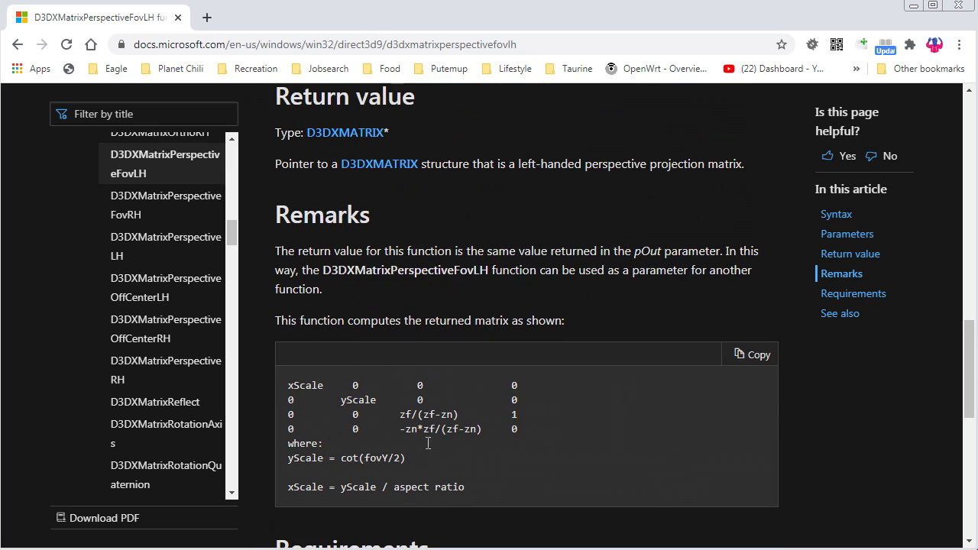
pyautogui.doubleClick(406, 414)
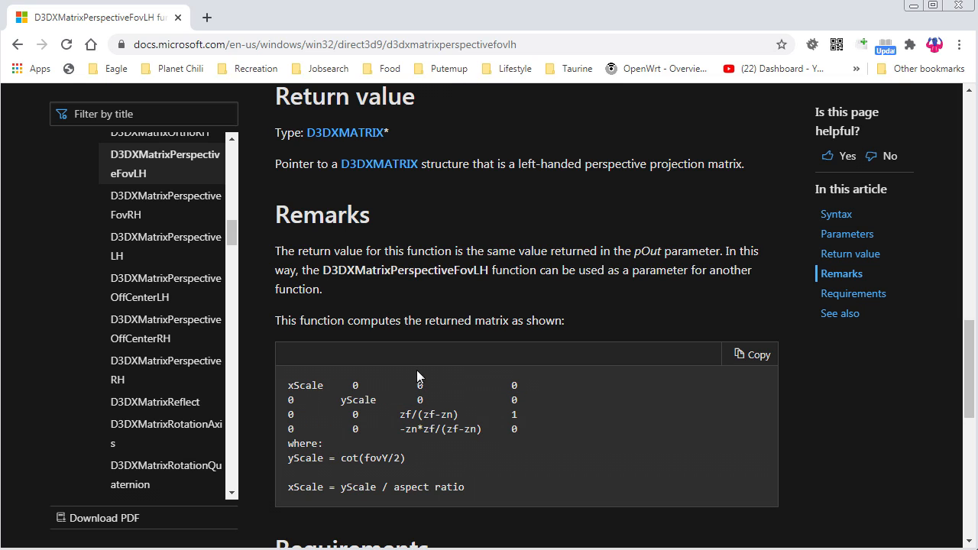
pyautogui.moveTo(426, 433)
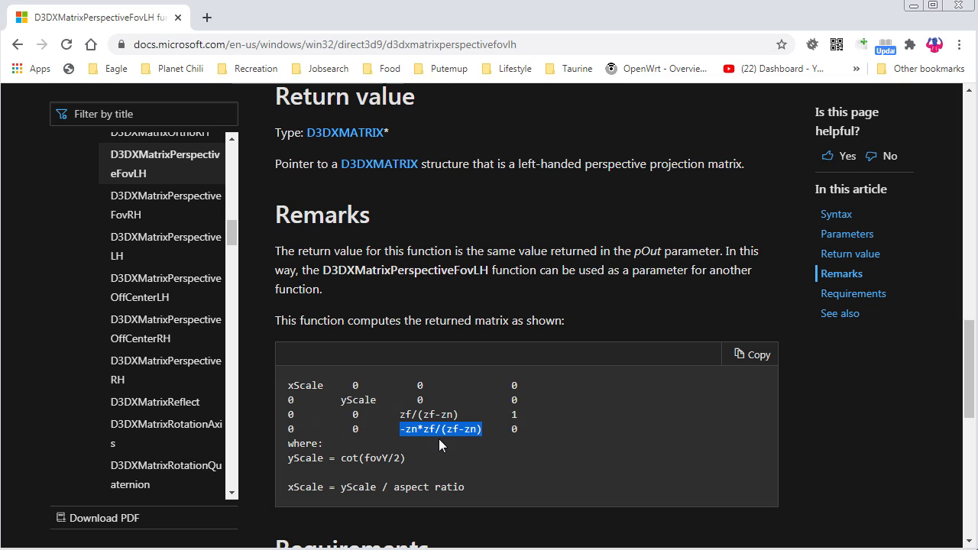
pyautogui.moveTo(427, 428)
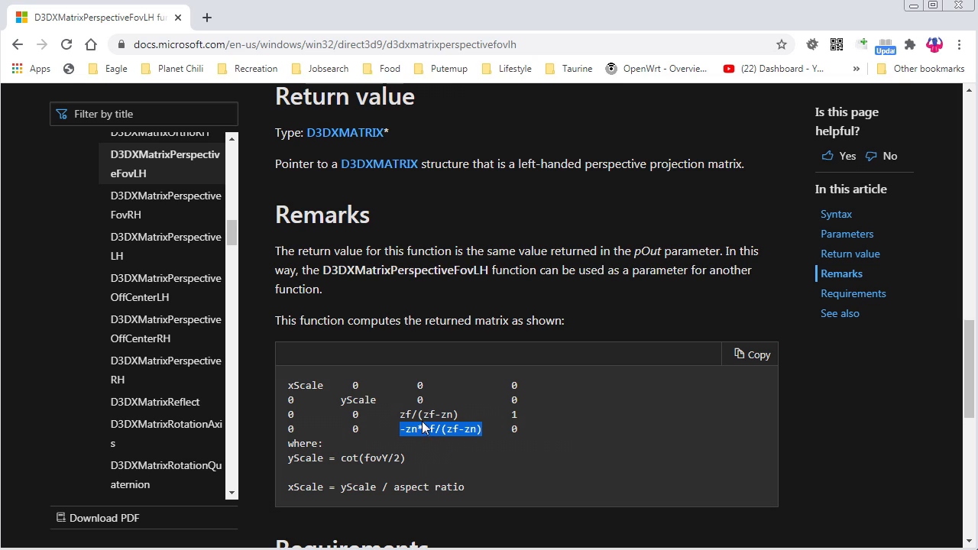
pyautogui.doubleClick(427, 414)
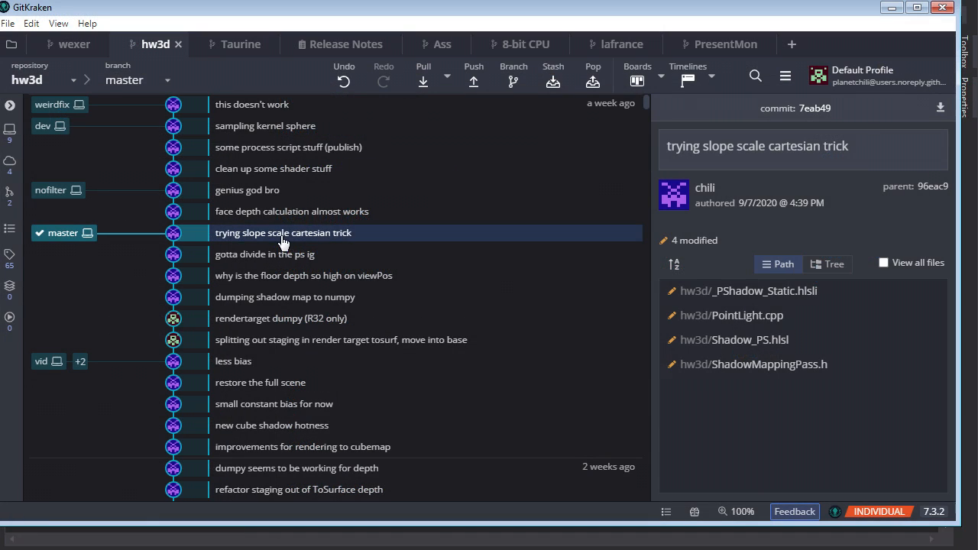
# View the CalculateShadowDepth changes in _PShadow_Static.hlsli from 'face depth calculation almost works'.
pyautogui.click(306, 211)
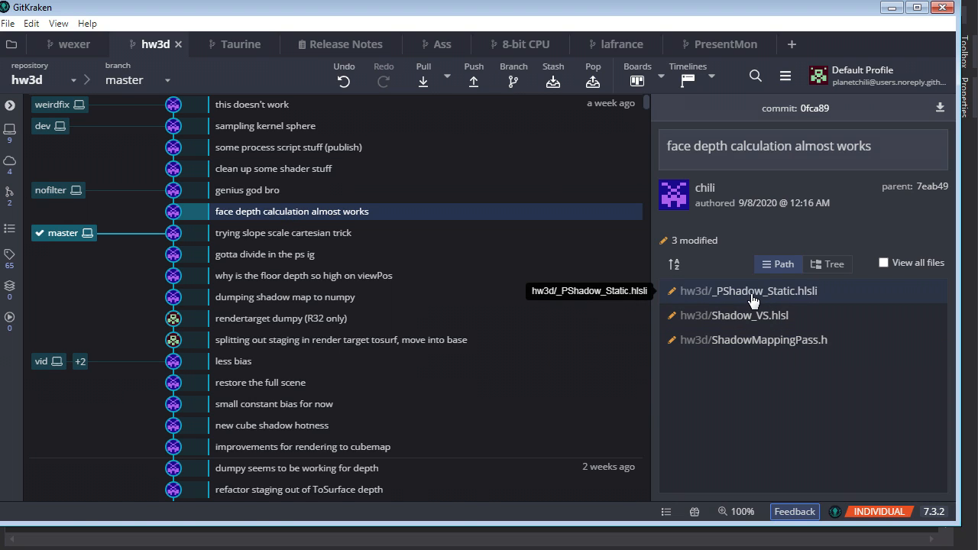
pyautogui.click(747, 290)
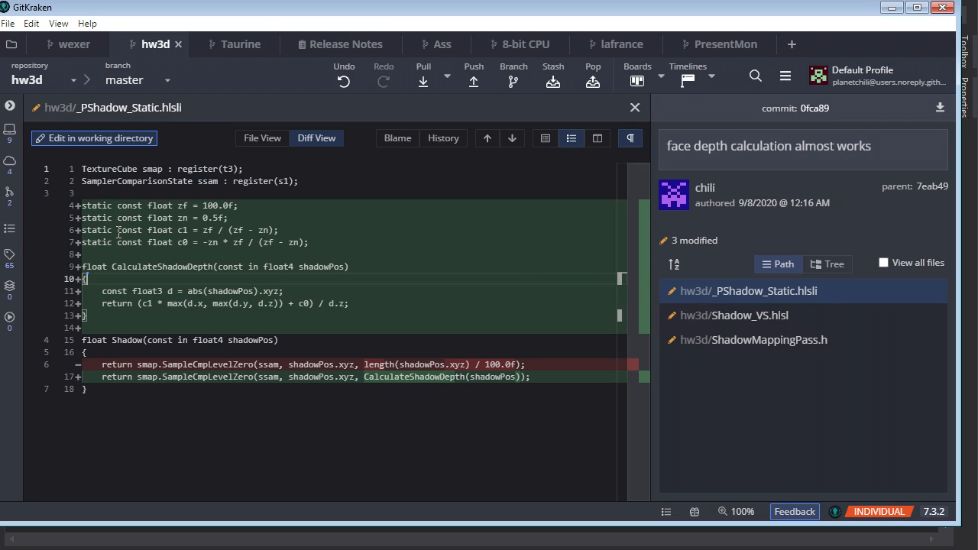
# Highlight zn, the full c0 constant expression, and every use of shadowPos.
pyautogui.doubleClick(217, 205)
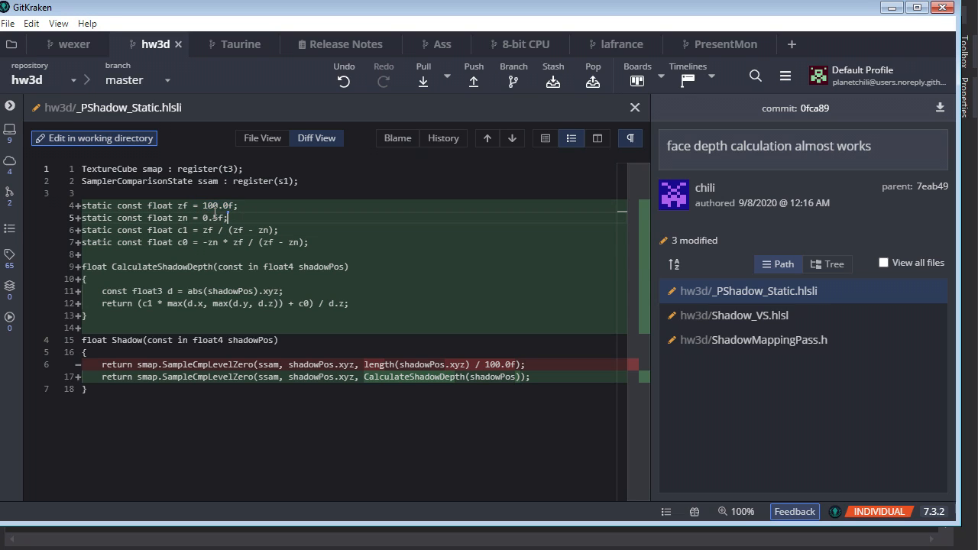
pyautogui.doubleClick(219, 205)
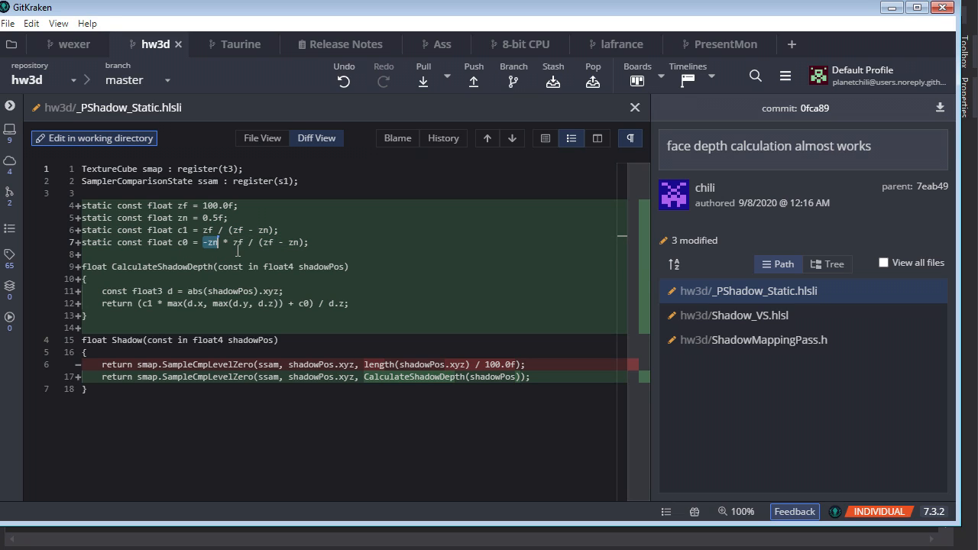
pyautogui.moveTo(216, 243); pyautogui.dragTo(302, 243)
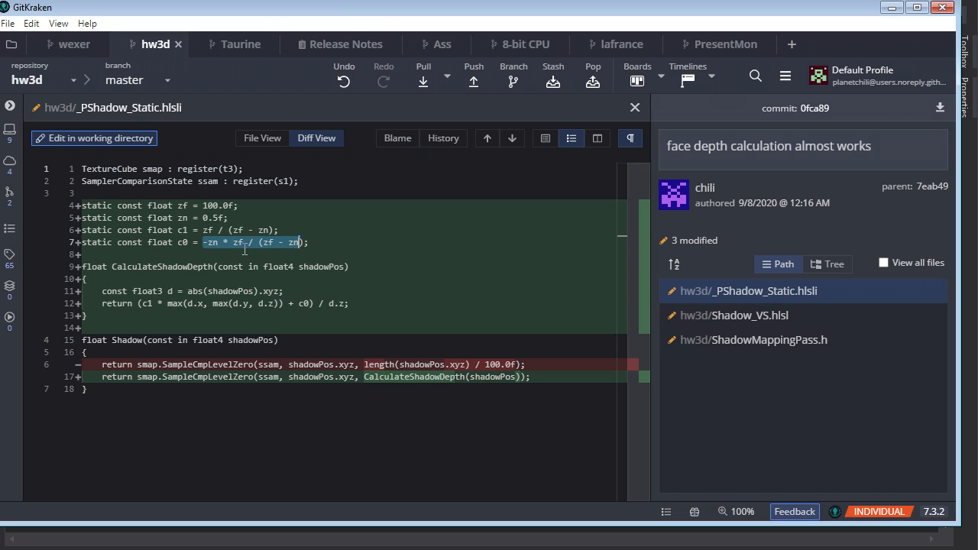
pyautogui.doubleClick(161, 267)
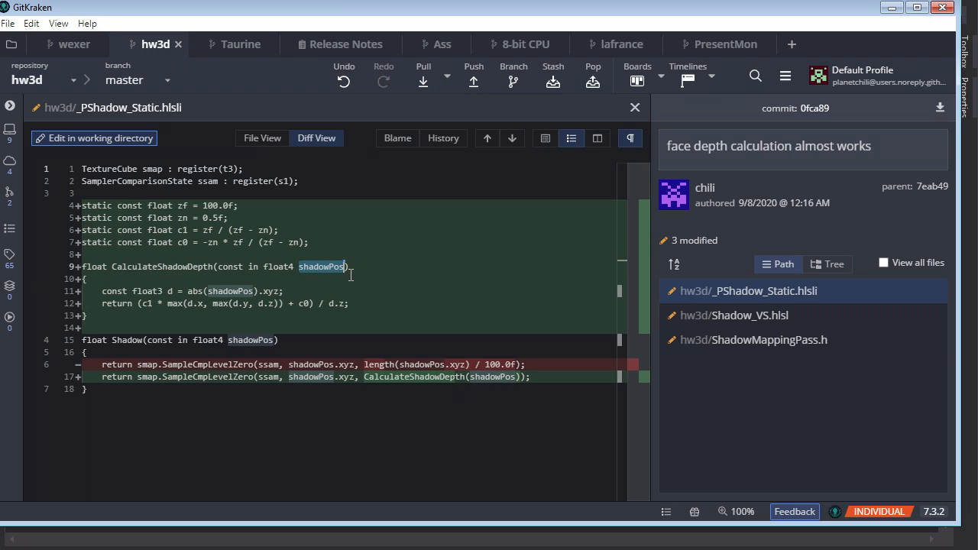
pyautogui.moveTo(317, 276)
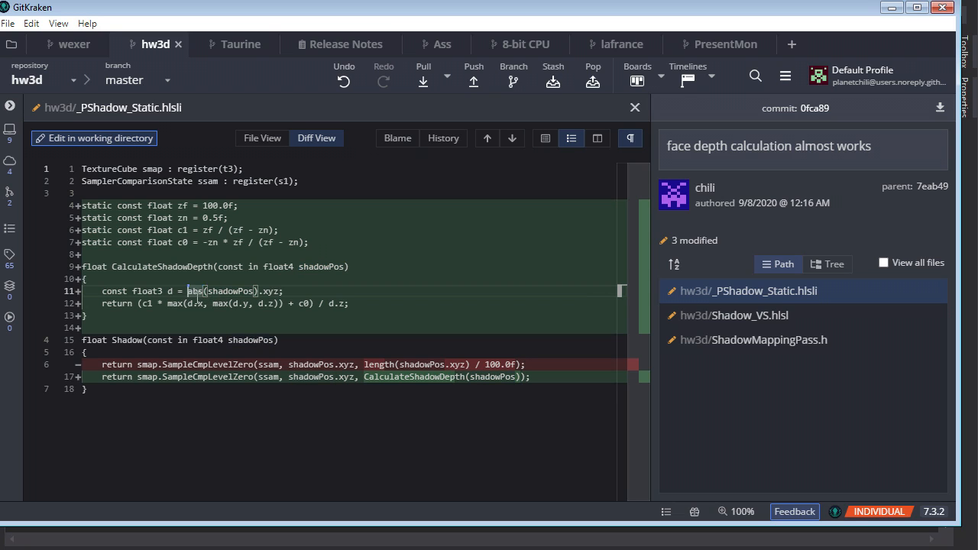
# Point out max and the c1 constant in the depth formula, then show the Shadow_VS.hlsl diff.
pyautogui.doubleClick(267, 291)
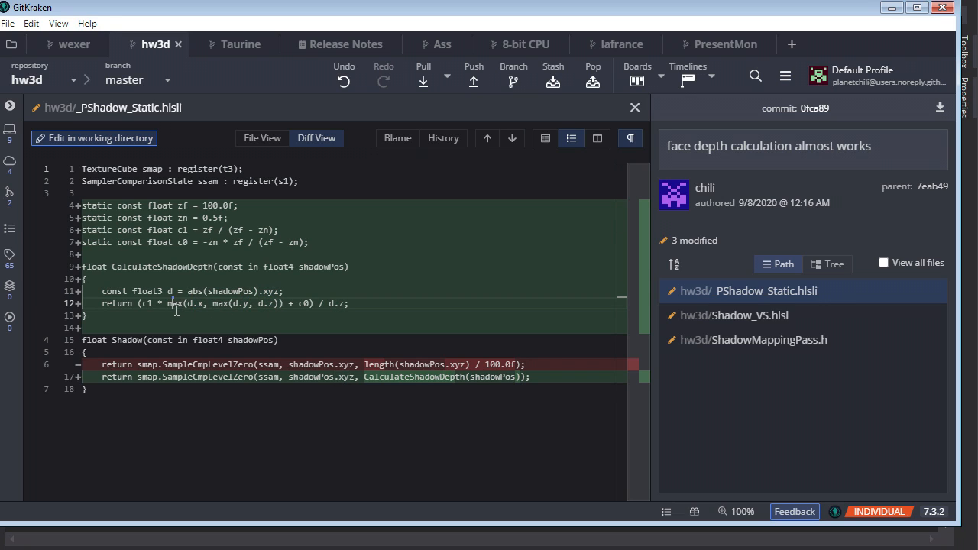
pyautogui.doubleClick(149, 303)
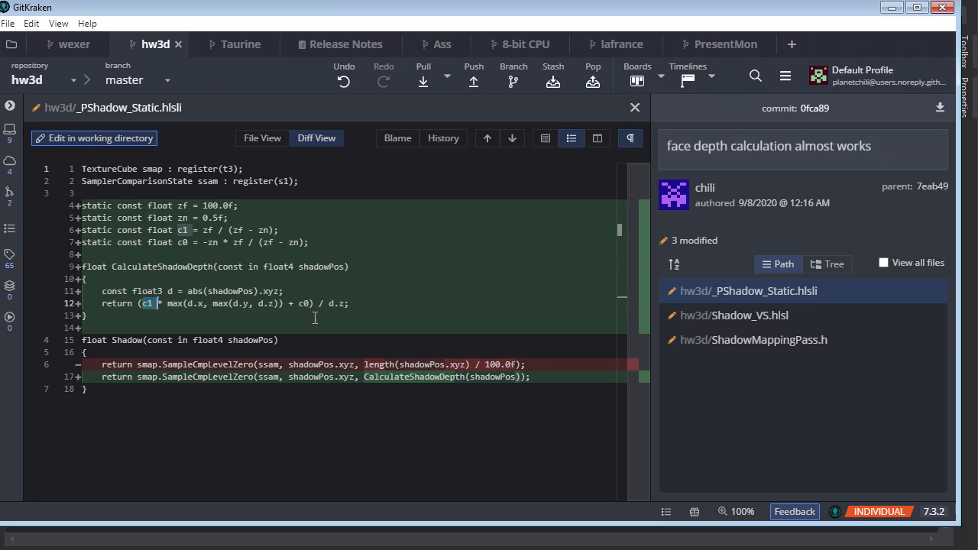
pyautogui.doubleClick(336, 304)
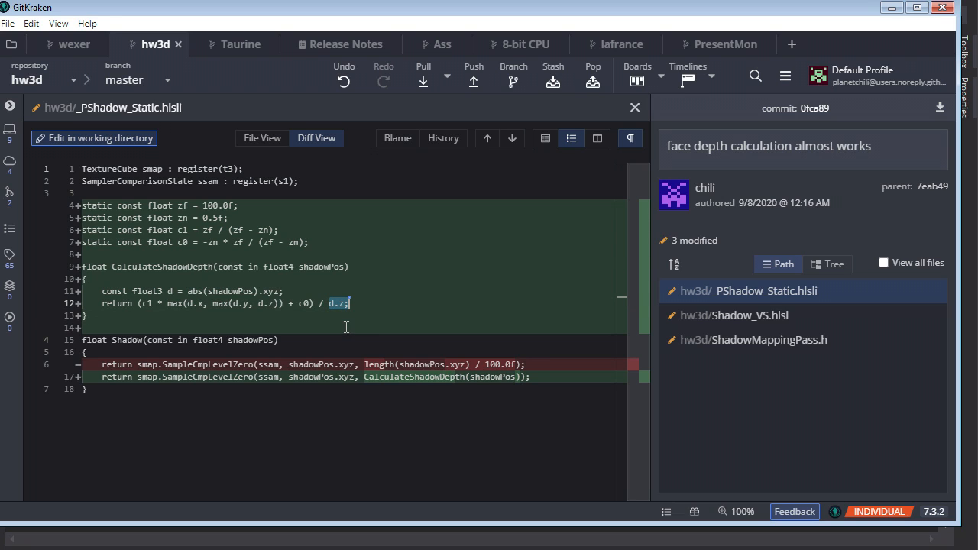
pyautogui.moveTo(482, 329)
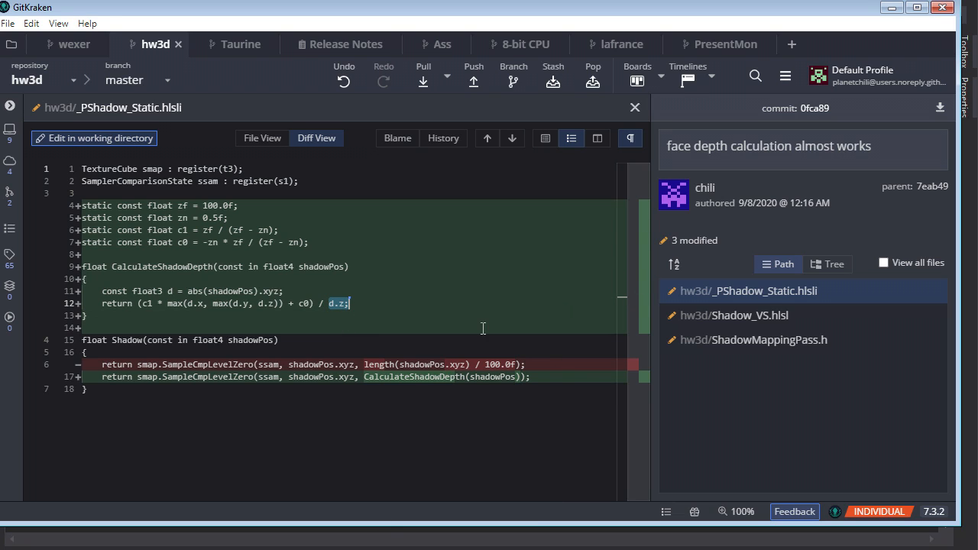
pyautogui.moveTo(403, 388)
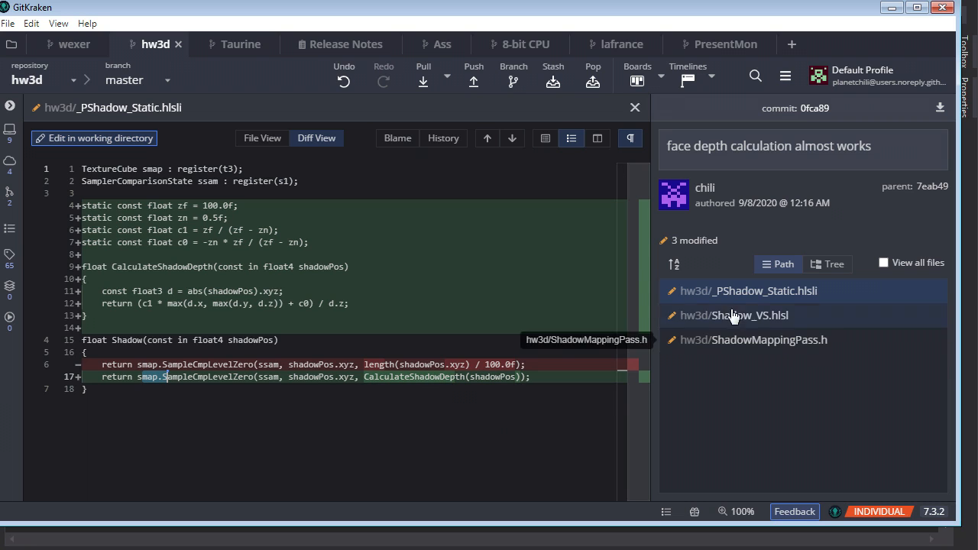
pyautogui.click(738, 314)
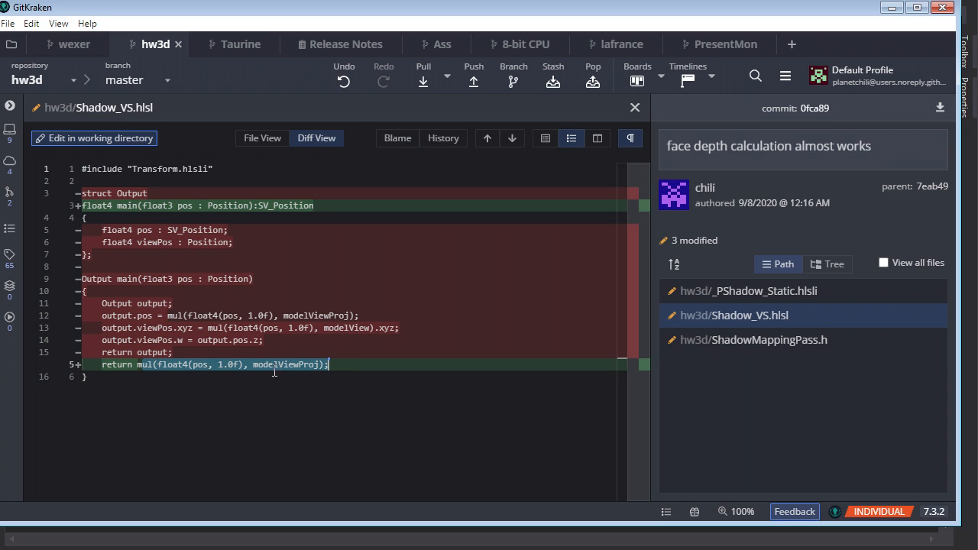
# Review ShadowMappingPass.h's shadow rasterizer changes, briefly recheck _PShadow_Static.hlsli, then return.
pyautogui.click(754, 339)
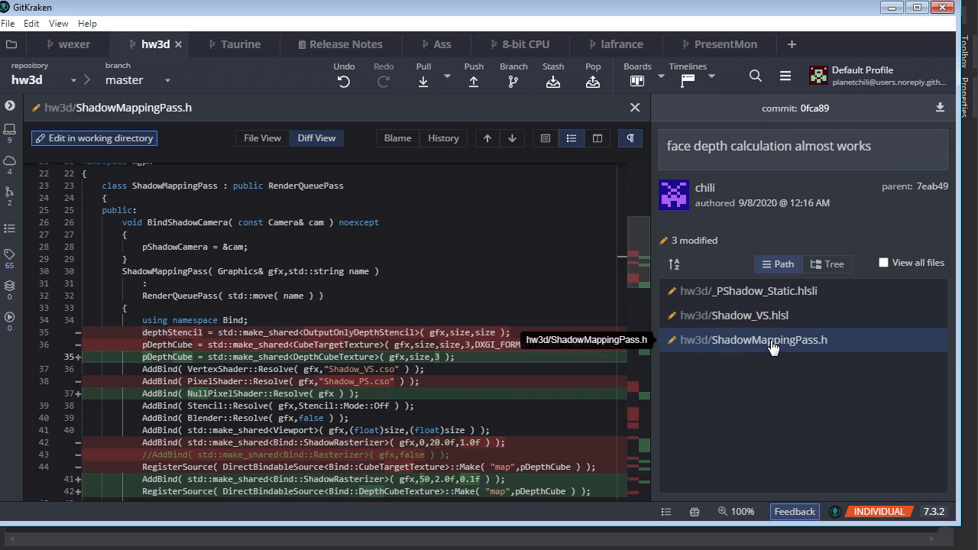
pyautogui.scroll(-3)
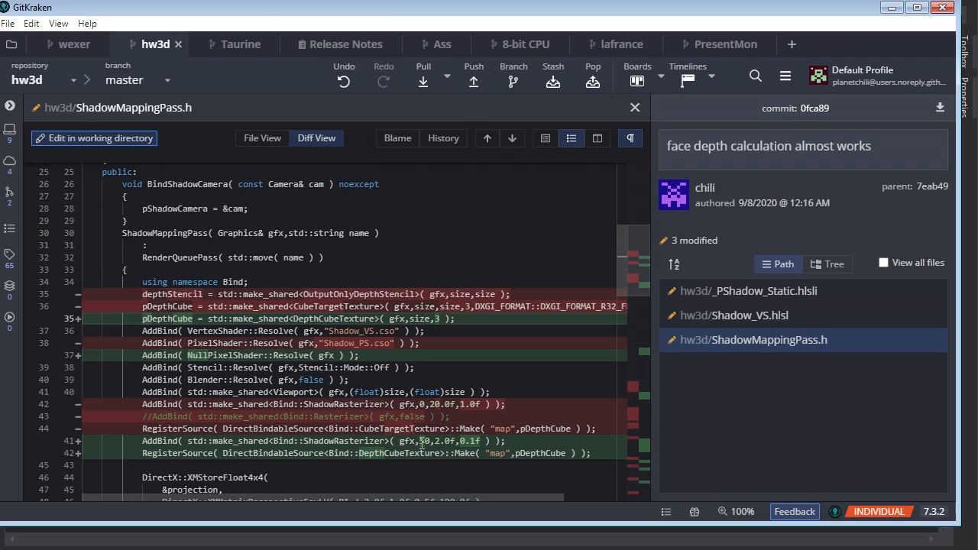
pyautogui.doubleClick(348, 440)
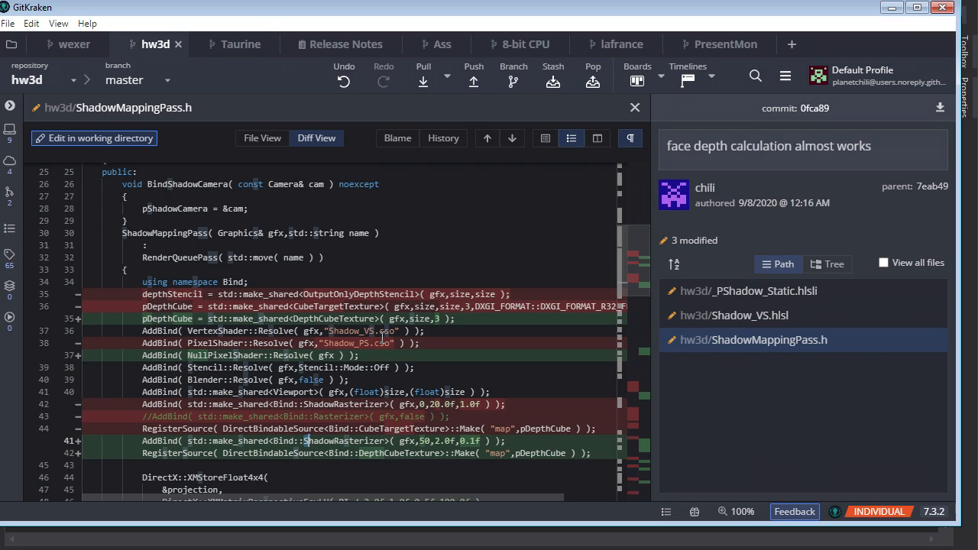
pyautogui.moveTo(381, 339)
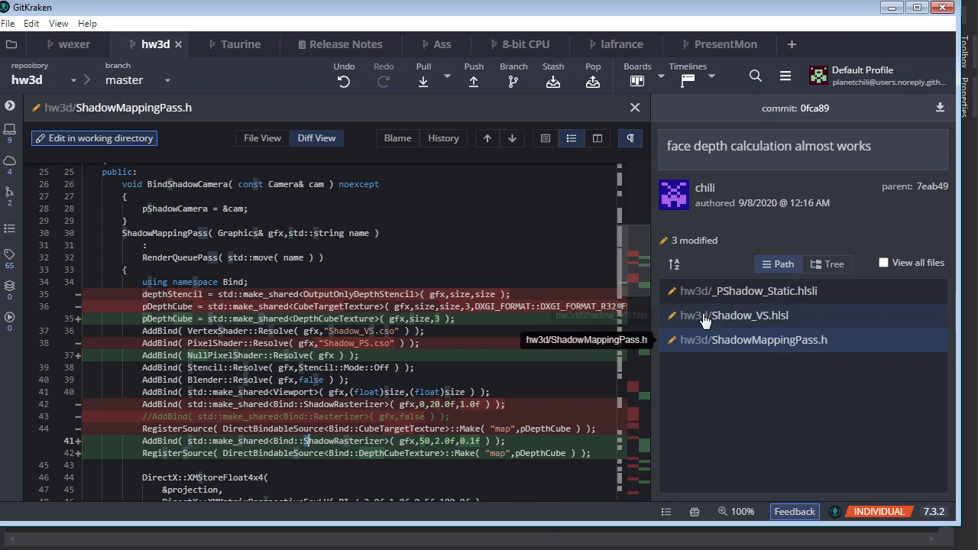
pyautogui.click(747, 291)
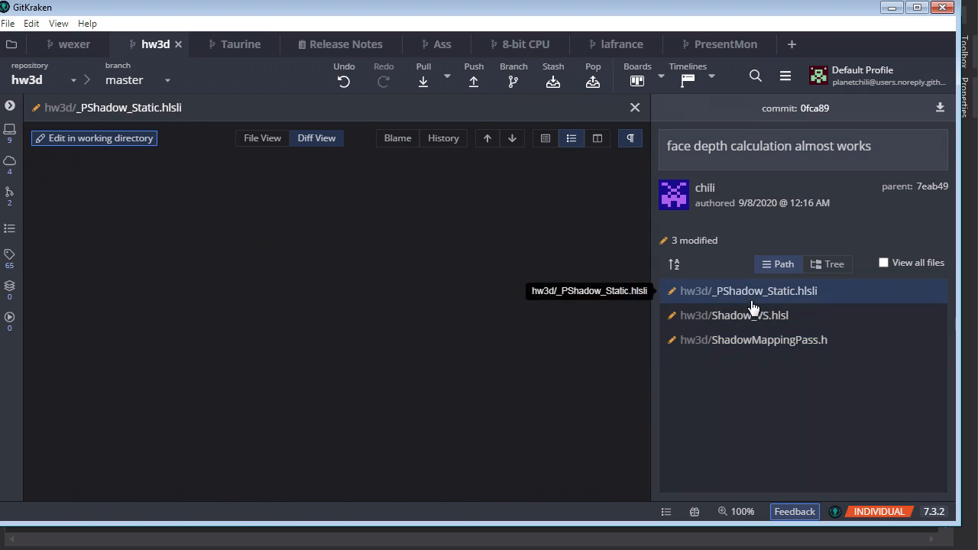
pyautogui.click(752, 339)
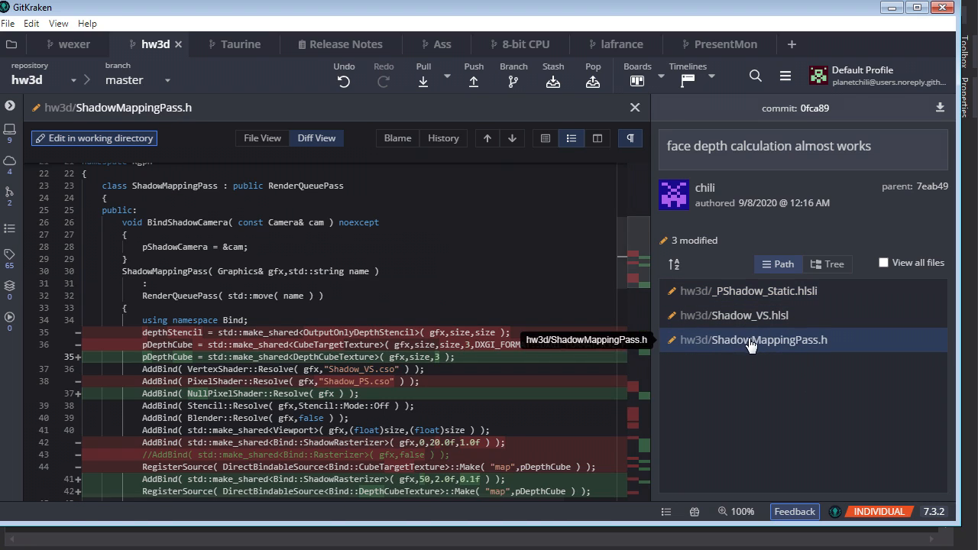
pyautogui.scroll(-3)
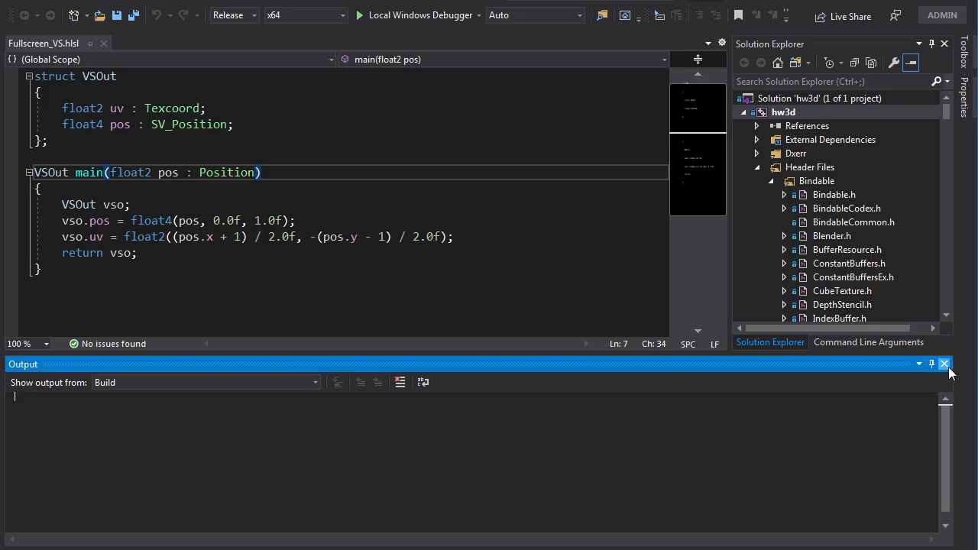
# Close Visual Studio's build Output pane, leaving Fullscreen_VS.hlsl and the solution tree.
pyautogui.click(944, 364)
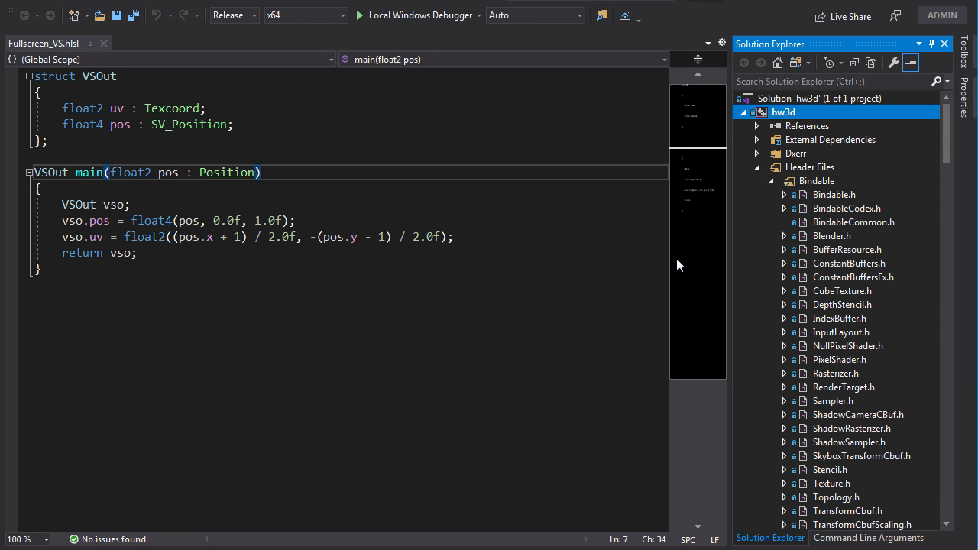
pyautogui.scroll(-3)
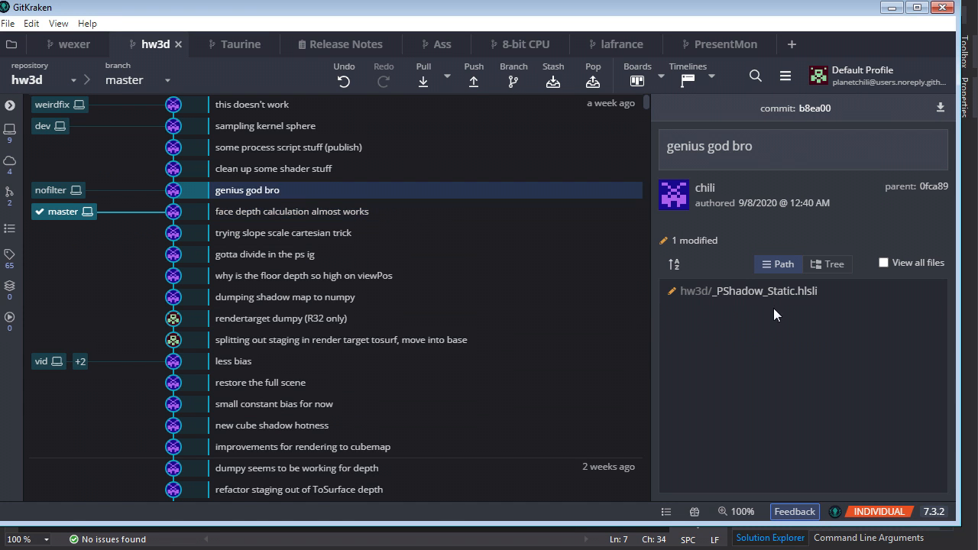
# In 'genius god bro', highlight the per-component magnitude, dominant-axis max including z, and function end.
pyautogui.click(748, 290)
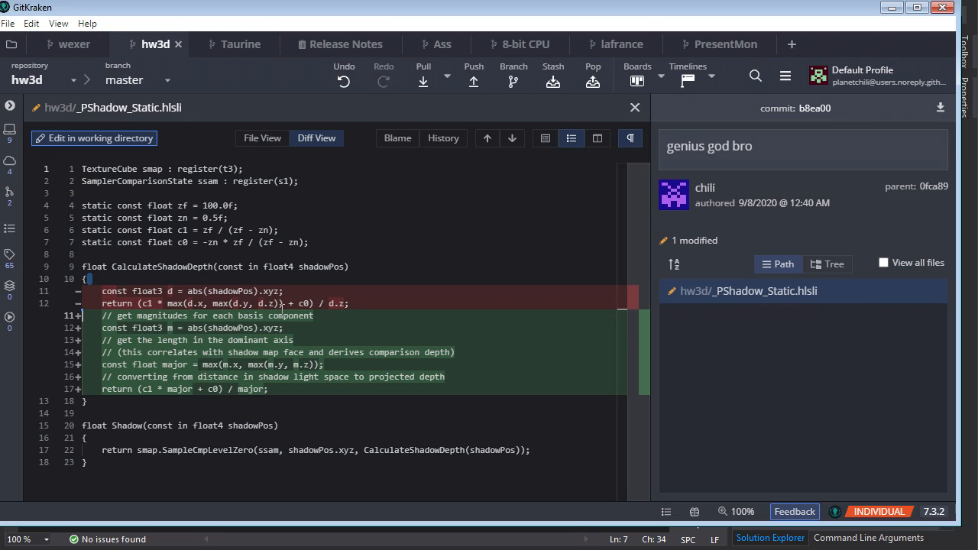
pyautogui.moveTo(337, 310)
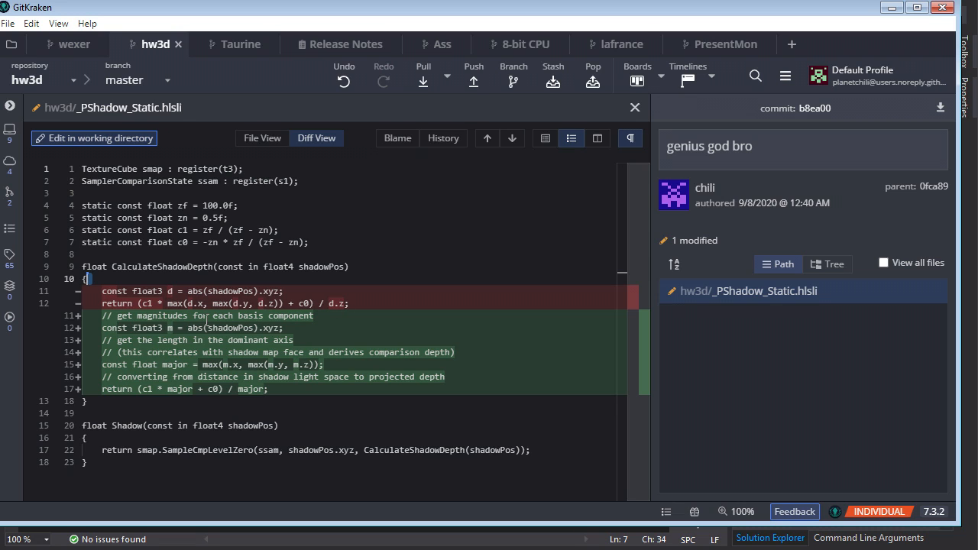
pyautogui.moveTo(250, 323)
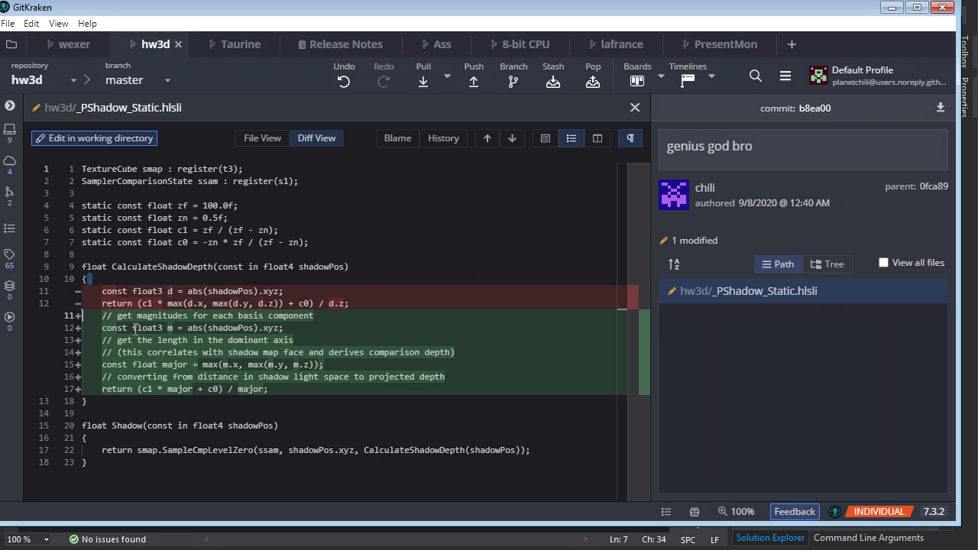
pyautogui.doubleClick(169, 327)
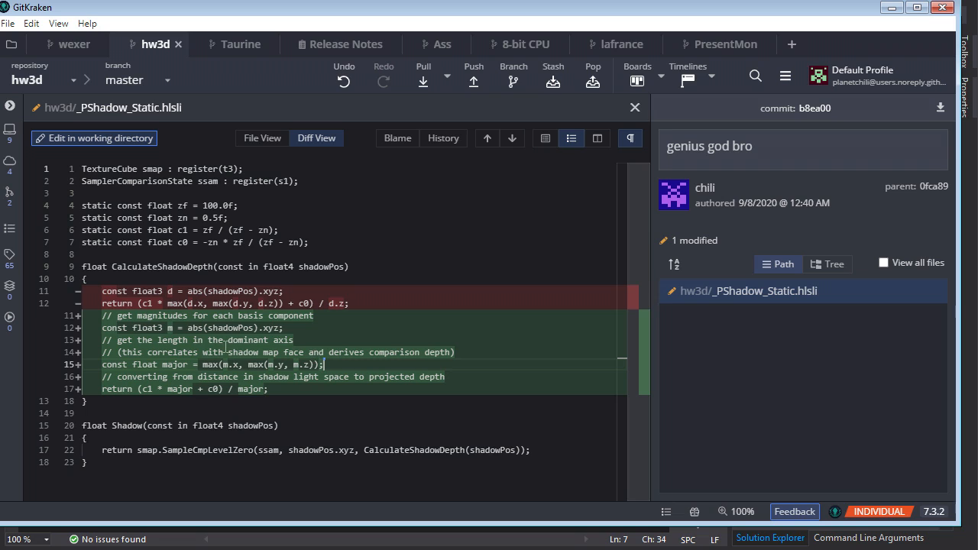
pyautogui.doubleClick(301, 365)
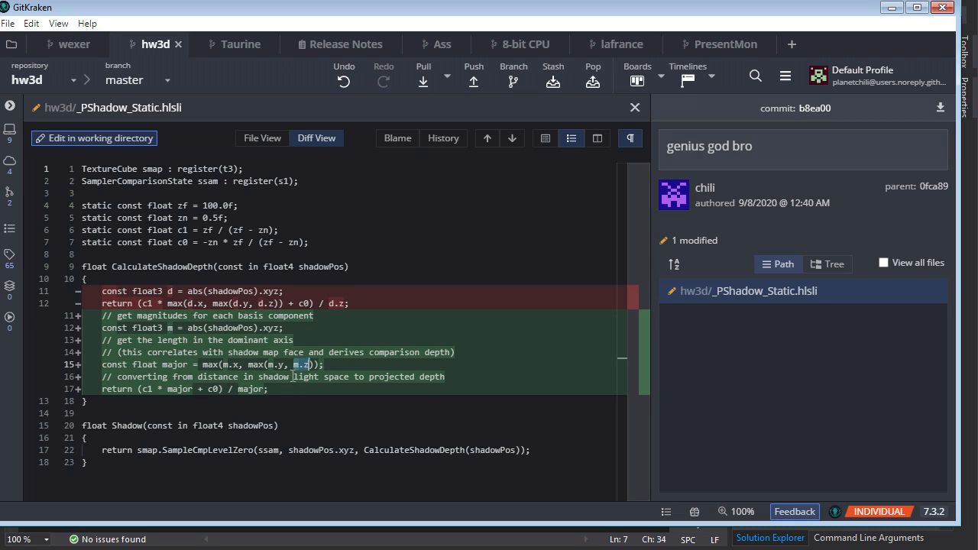
pyautogui.doubleClick(231, 364)
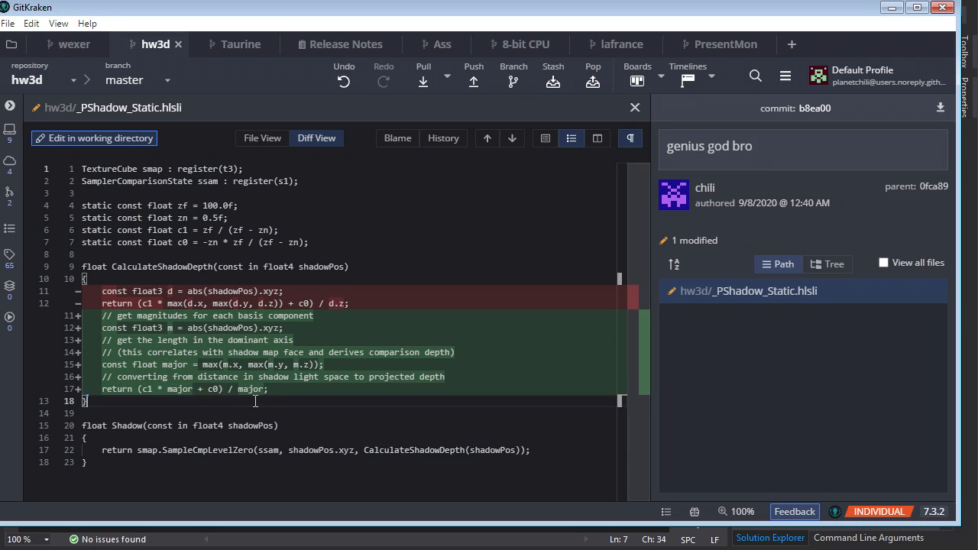
pyautogui.doubleClick(250, 389)
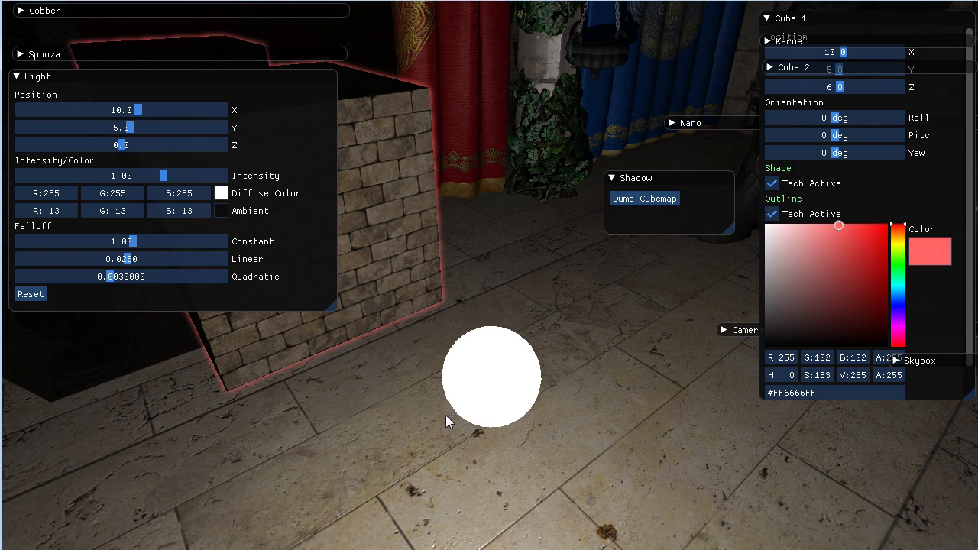
pyautogui.moveTo(475, 361)
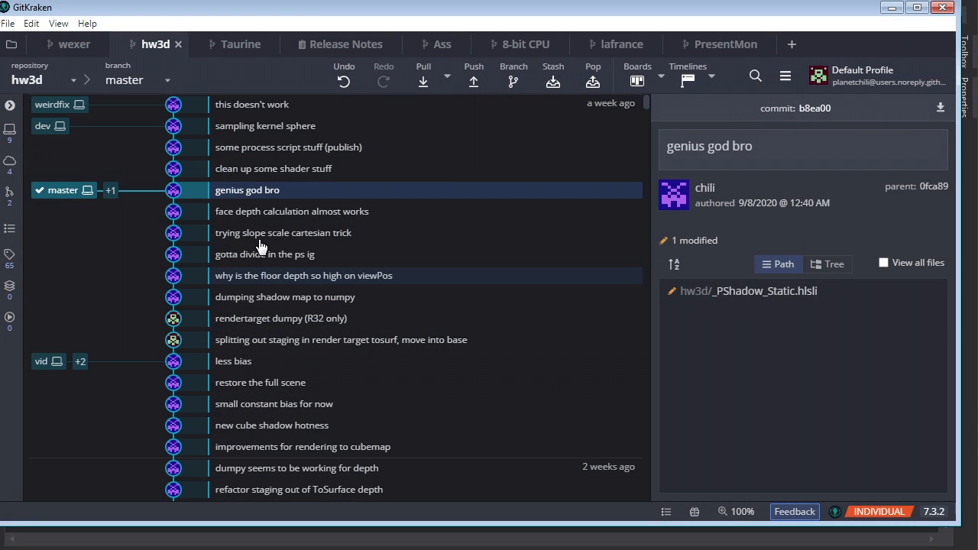
pyautogui.moveTo(298, 211)
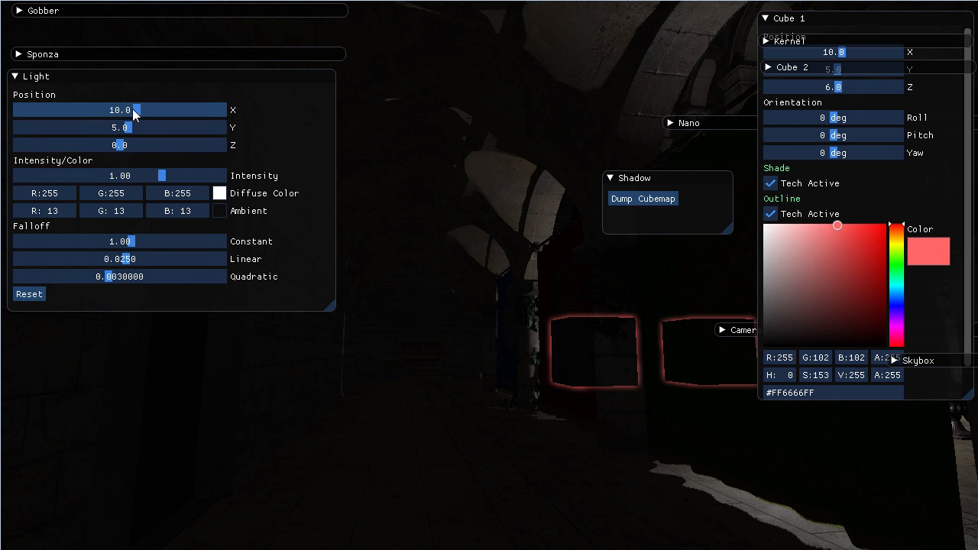
# Sweep the Light Position X slider negative then positive, settling the light at X 30.7.
pyautogui.moveTo(136, 109); pyautogui.dragTo(99, 109)
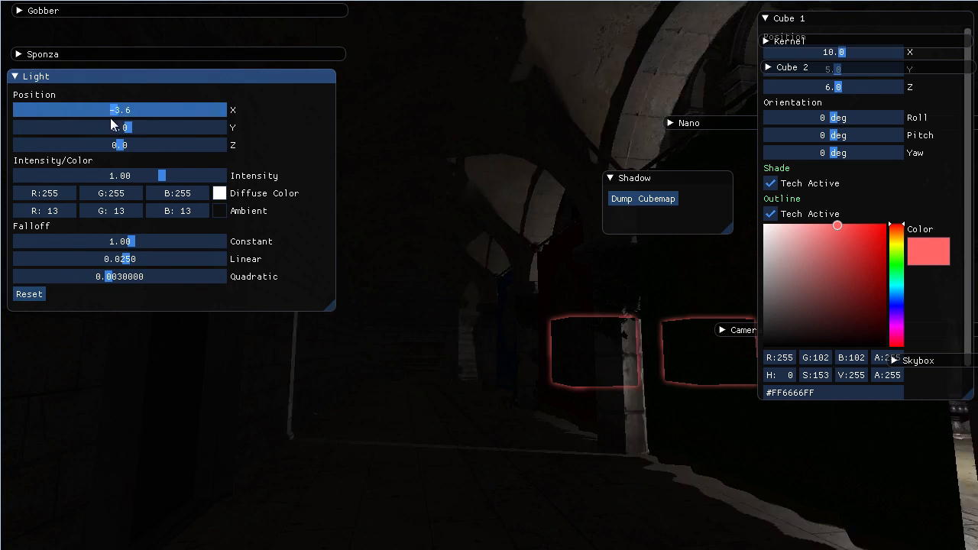
pyautogui.moveTo(120, 109); pyautogui.dragTo(73, 109)
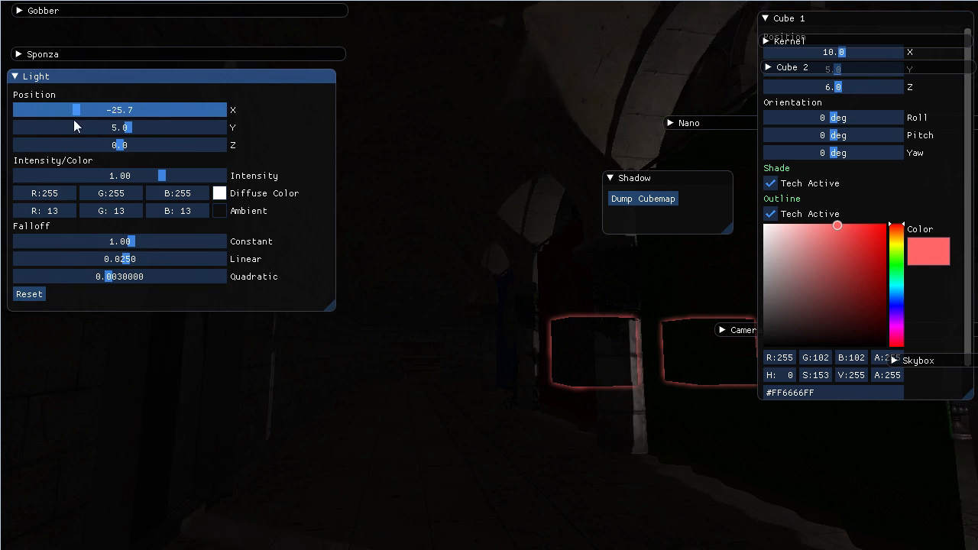
pyautogui.moveTo(75, 110); pyautogui.dragTo(80, 109)
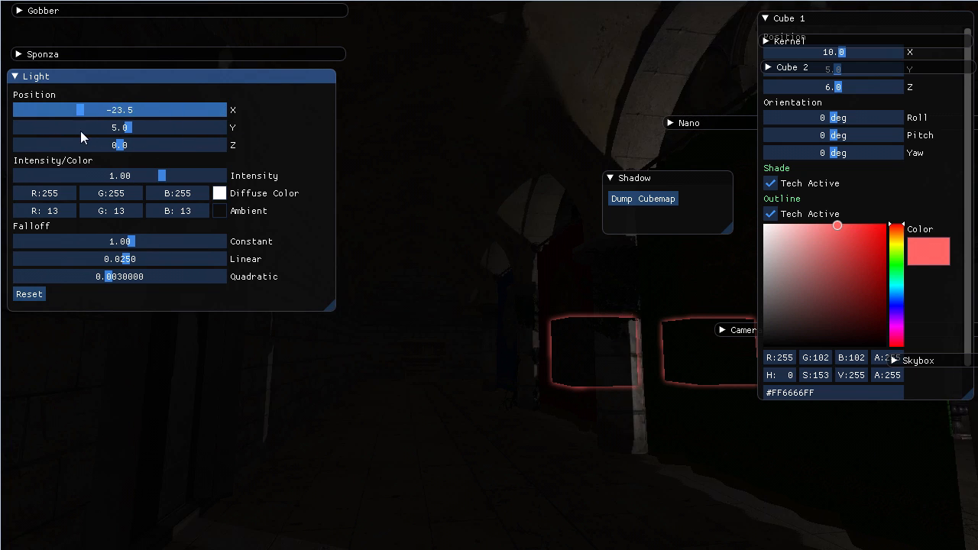
pyautogui.moveTo(79, 109); pyautogui.dragTo(179, 110)
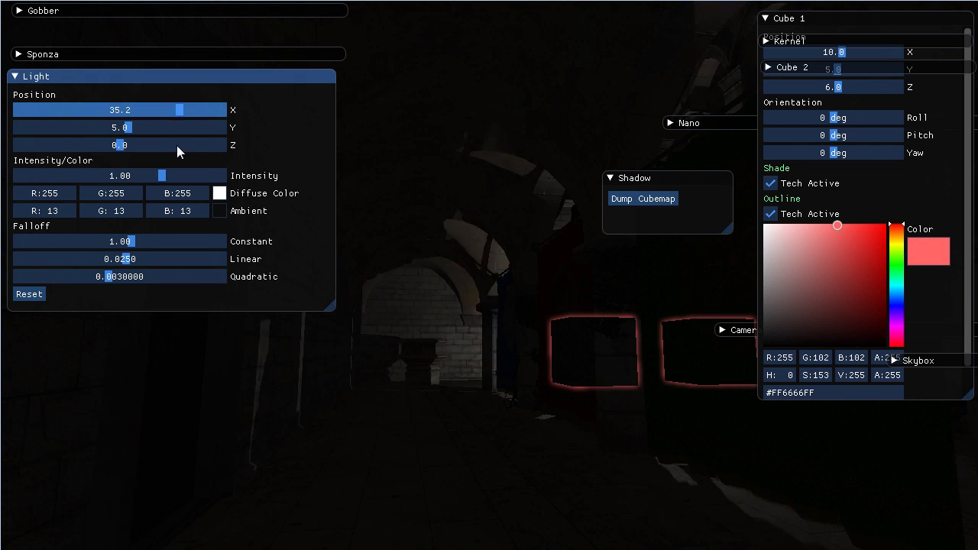
pyautogui.moveTo(179, 109); pyautogui.dragTo(207, 109)
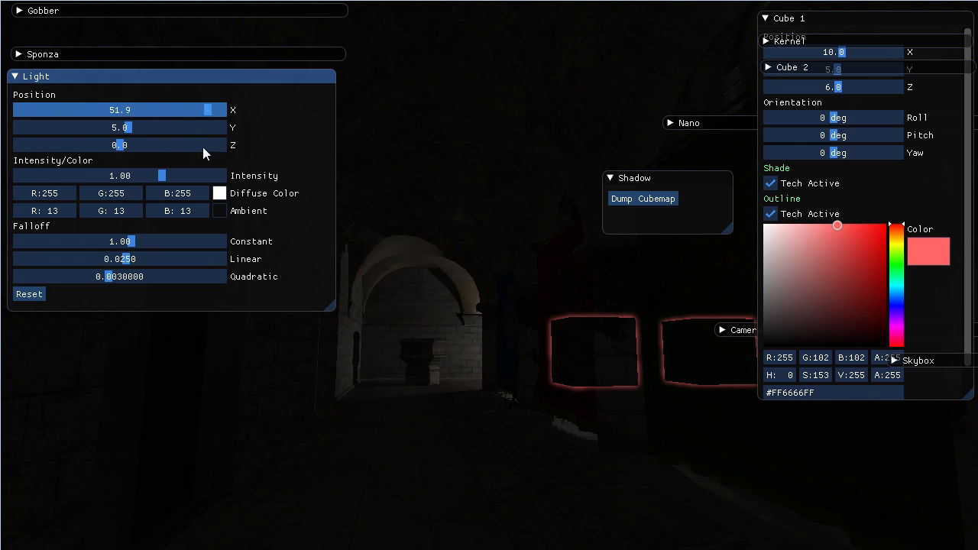
pyautogui.moveTo(206, 109); pyautogui.dragTo(172, 110)
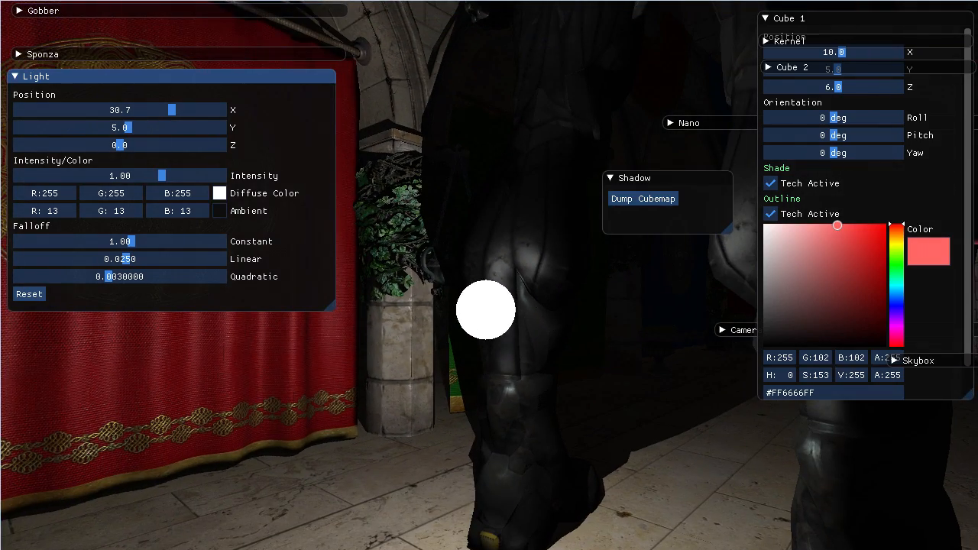
pyautogui.moveTo(703, 400)
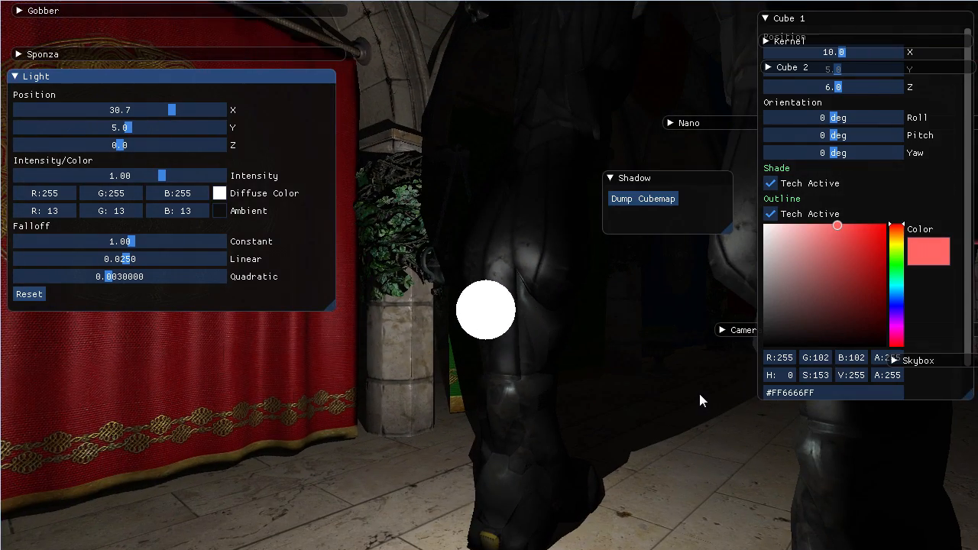